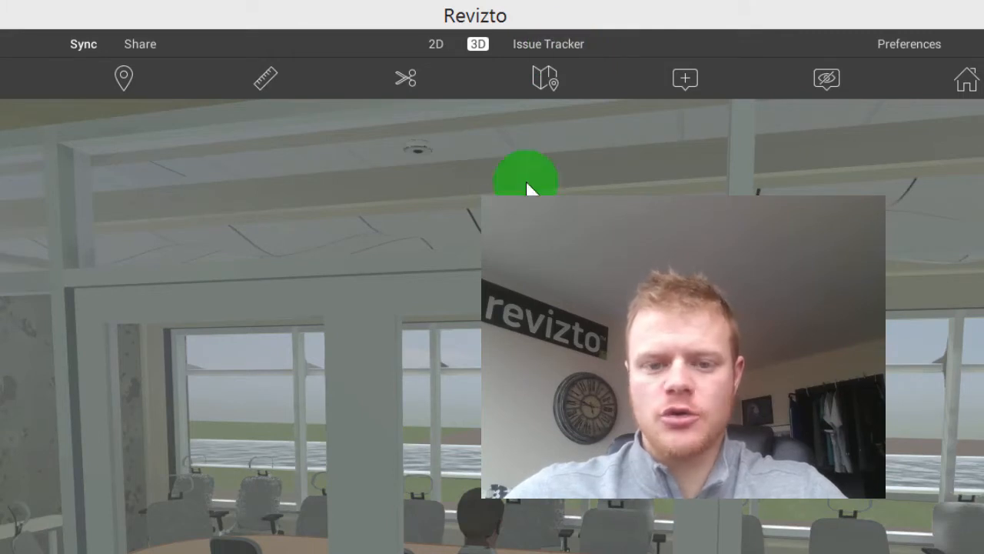
{"action": "mouse_move", "coordinate": [462, 104]}
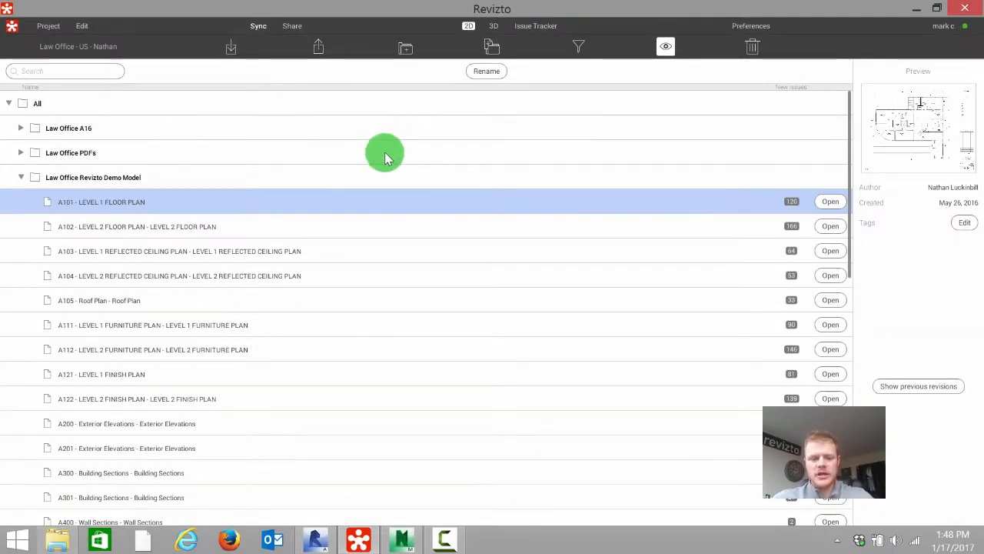
{"action": "mouse_move", "coordinate": [152, 283]}
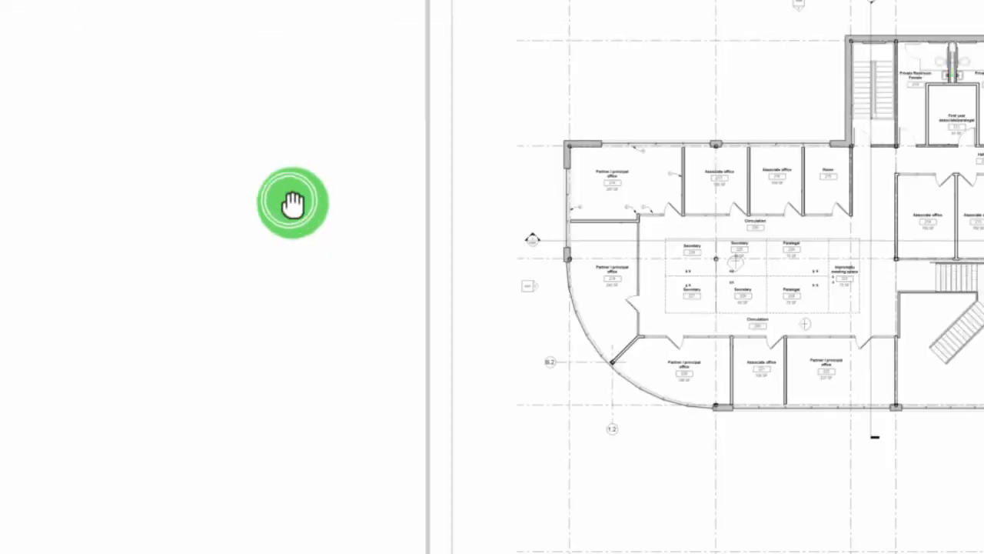
Pan and zoom the A102 Level 2 plan onto Associate offices 216–217 and Room 215.
{"action": "left_click_drag", "start_coordinate": [292, 202], "coordinate": [442, 250]}
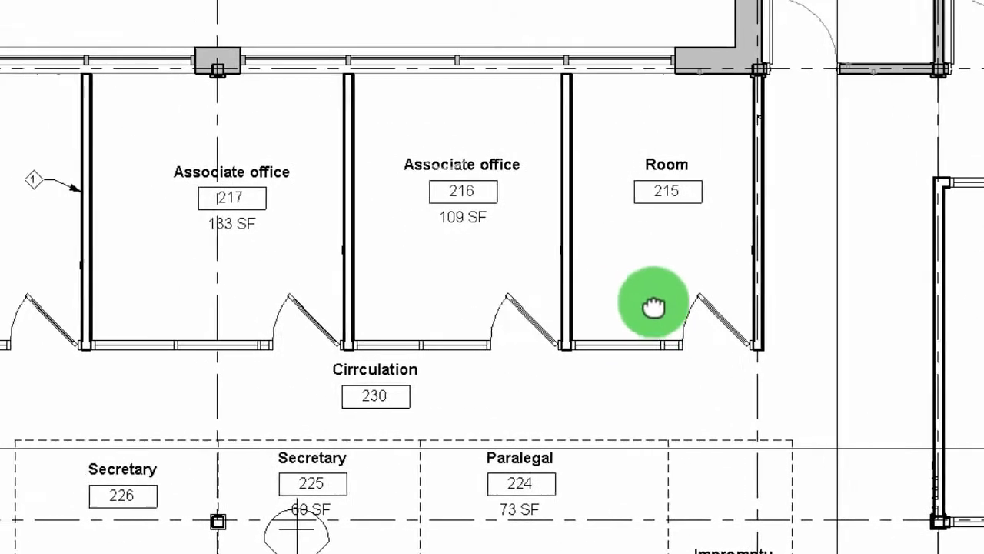
{"action": "left_click_drag", "start_coordinate": [653, 306], "coordinate": [642, 344]}
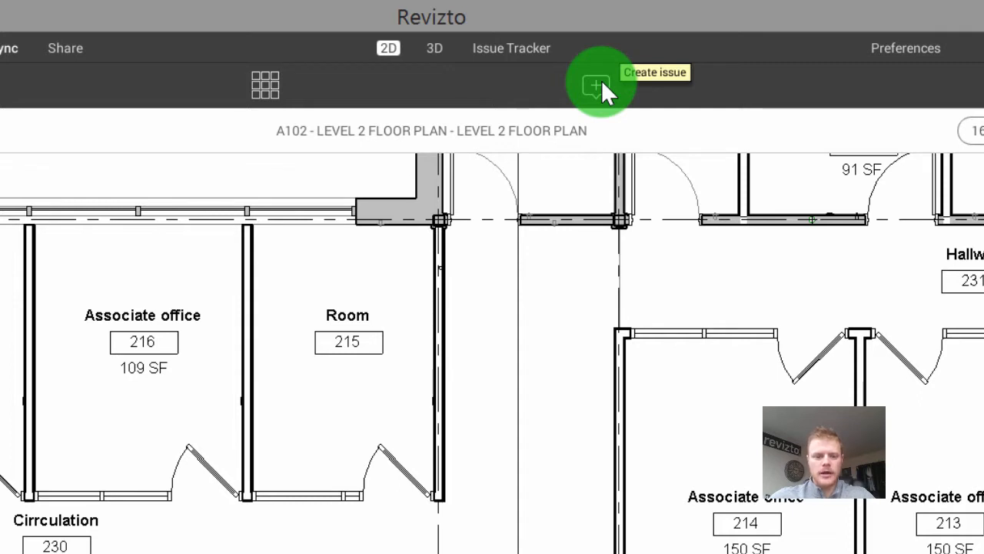
{"action": "mouse_move", "coordinate": [511, 47]}
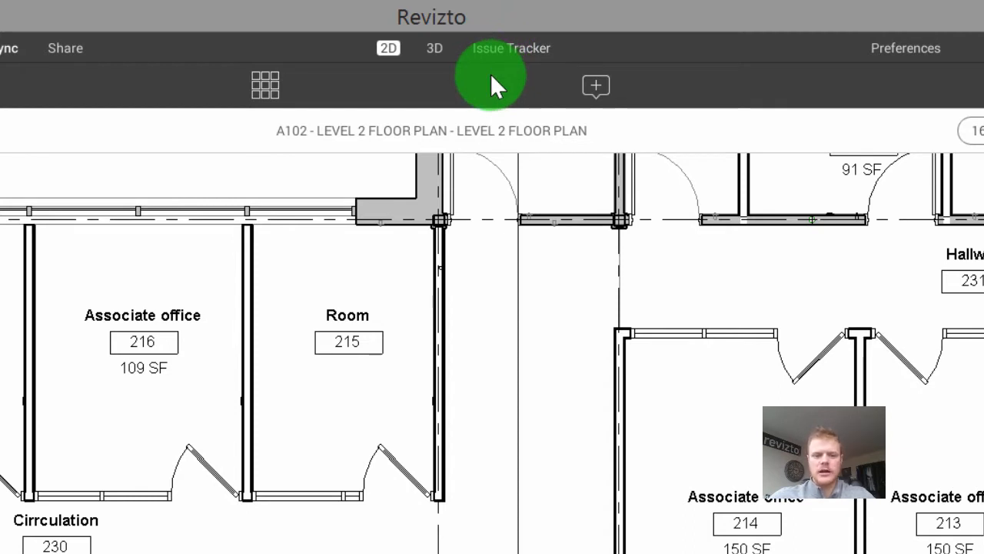
{"action": "mouse_move", "coordinate": [515, 84]}
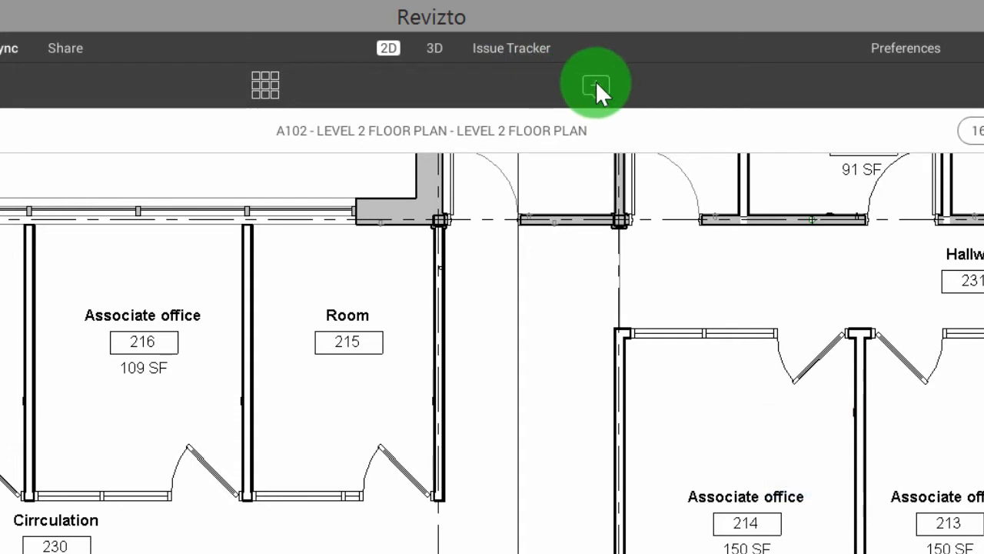
Circle the office 216 door and title the issue 'door will not meet spec'.
{"action": "left_click_drag", "start_coordinate": [596, 85], "coordinate": [530, 247]}
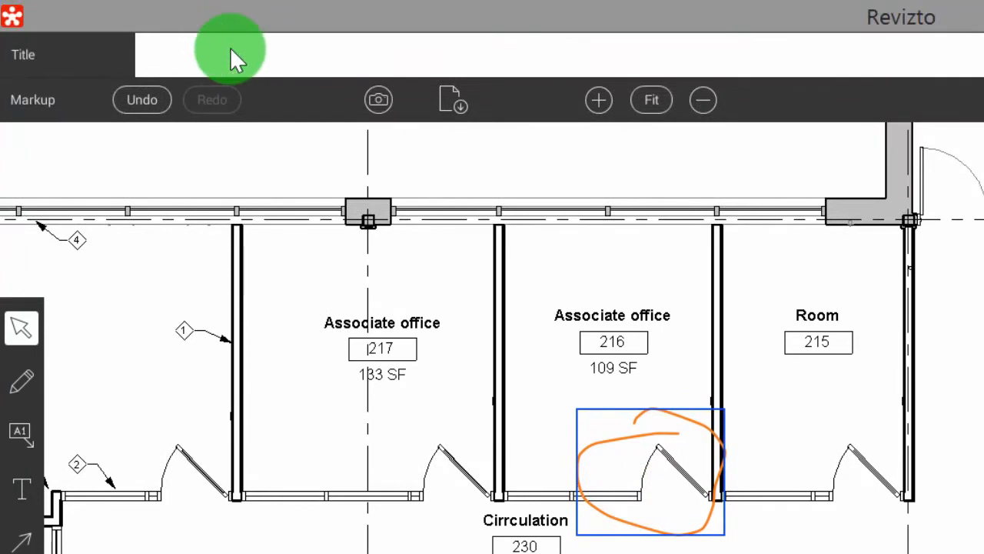
{"action": "type", "text": "door wil"}
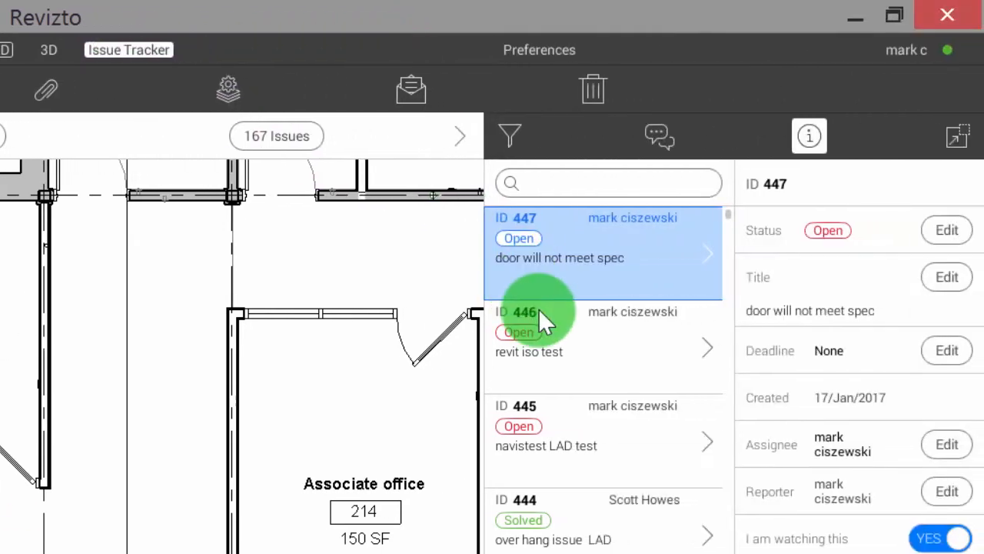
{"action": "mouse_move", "coordinate": [592, 311]}
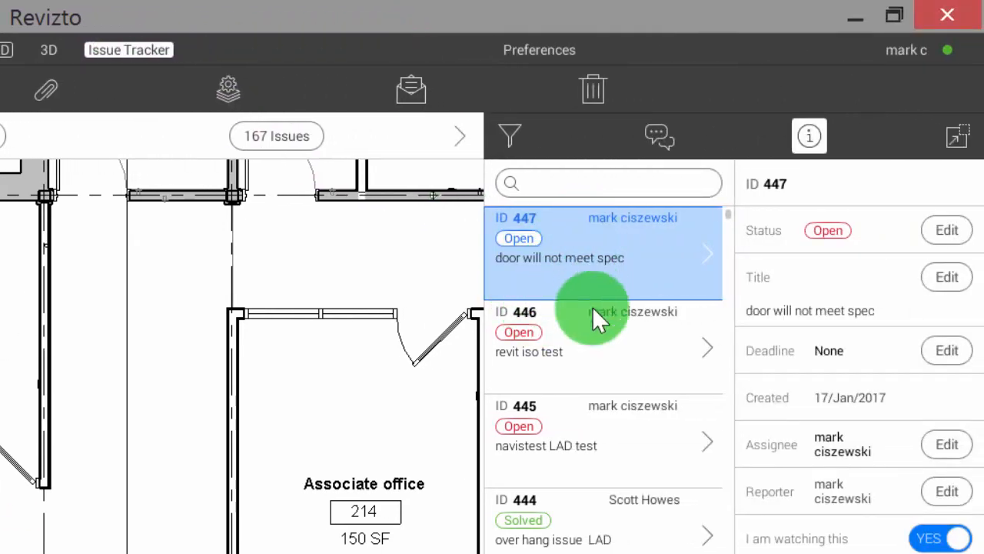
{"action": "mouse_move", "coordinate": [619, 246]}
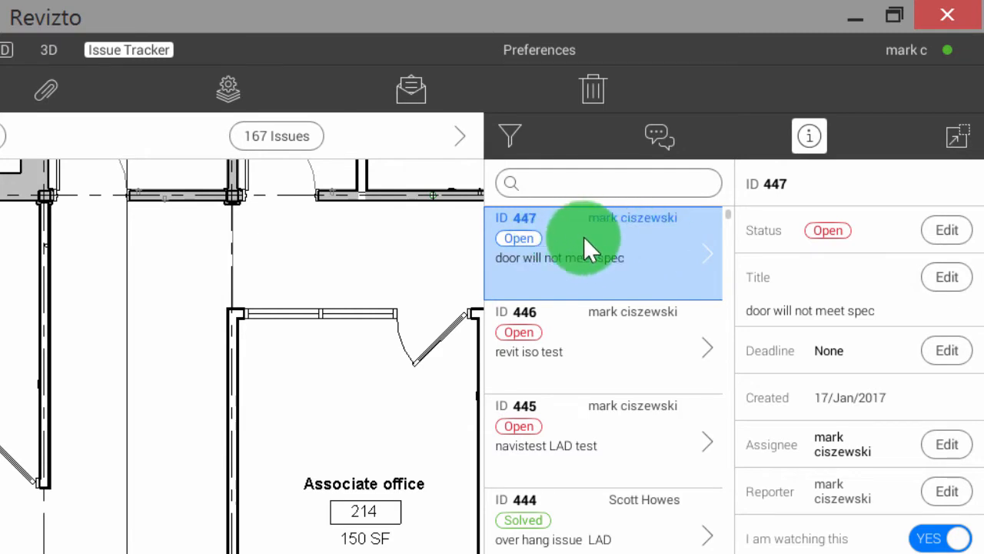
Show issue 447's activity feed, view issue 445, then reselect issue 447.
{"action": "left_click", "coordinate": [659, 136]}
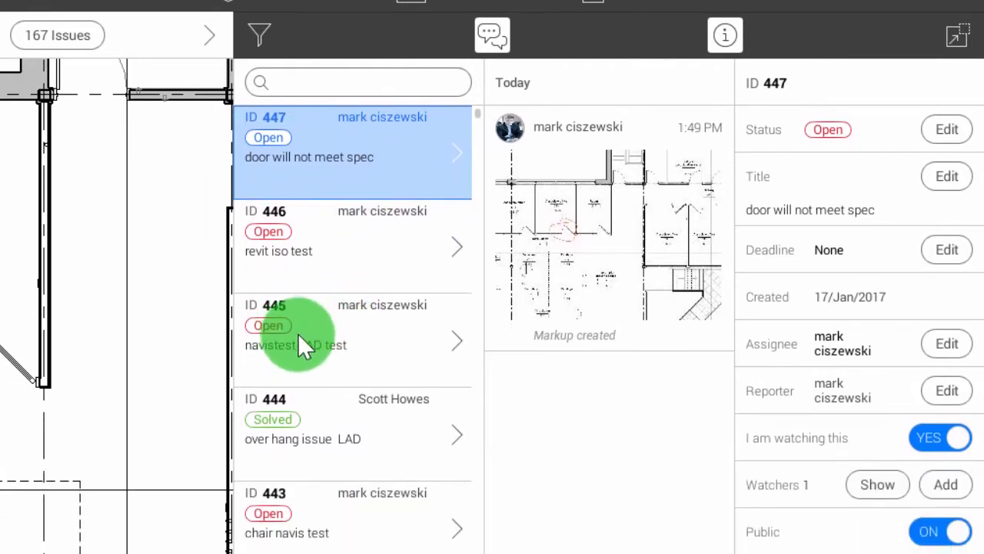
{"action": "left_click", "coordinate": [315, 338]}
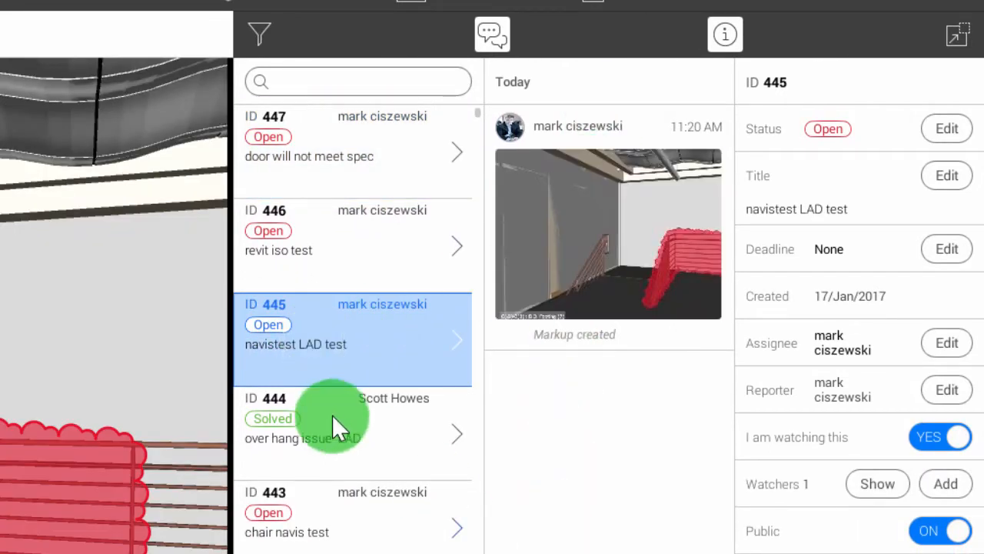
{"action": "mouse_move", "coordinate": [393, 346]}
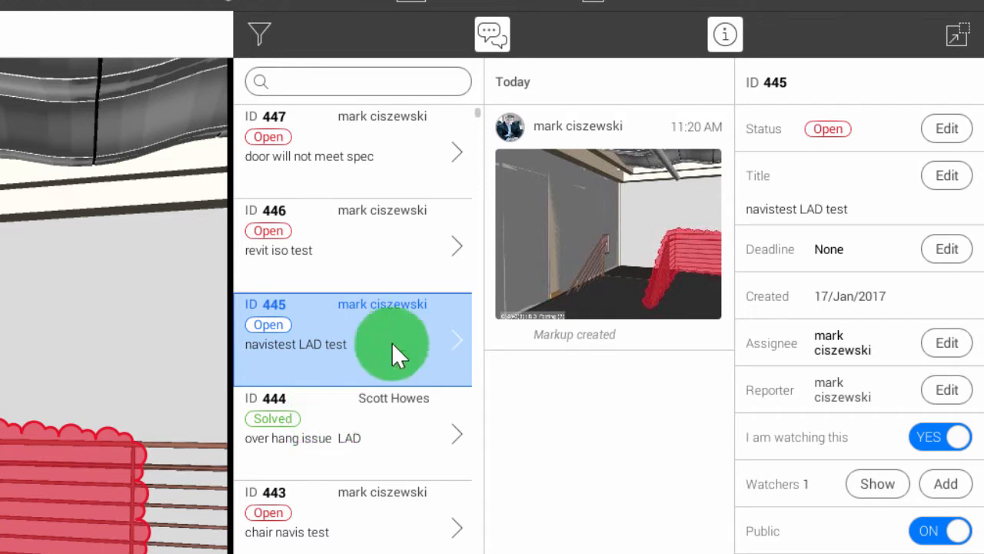
{"action": "left_click", "coordinate": [352, 151]}
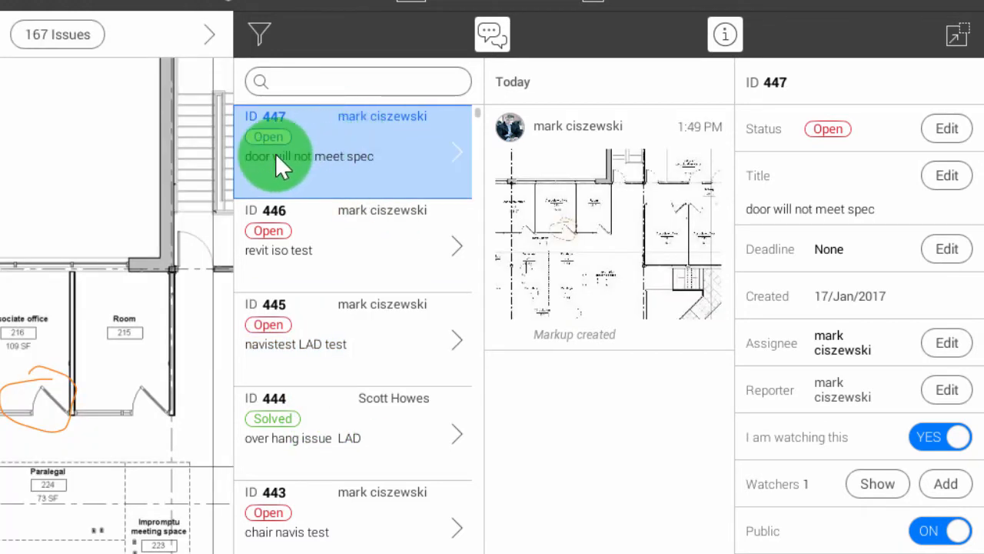
{"action": "mouse_move", "coordinate": [377, 185]}
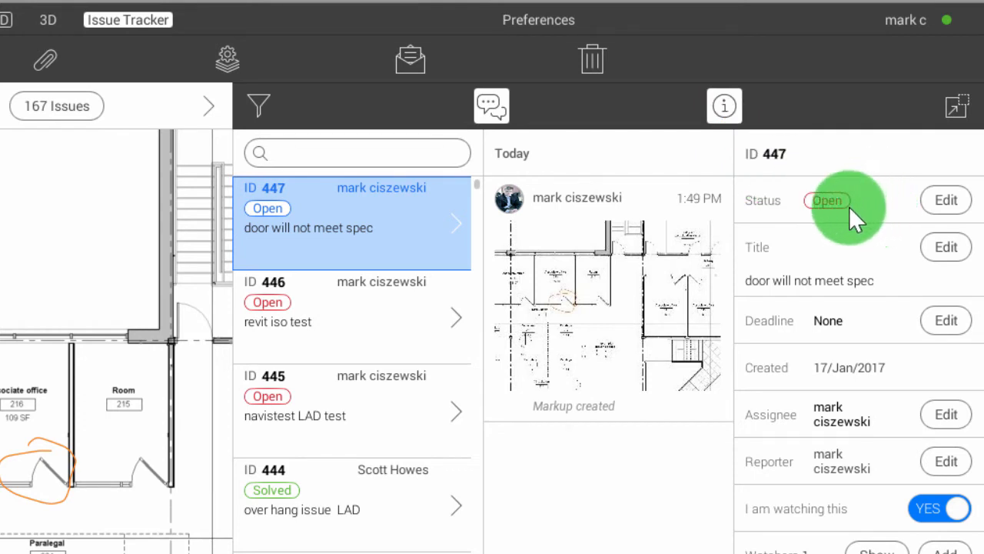
{"action": "mouse_move", "coordinate": [920, 211]}
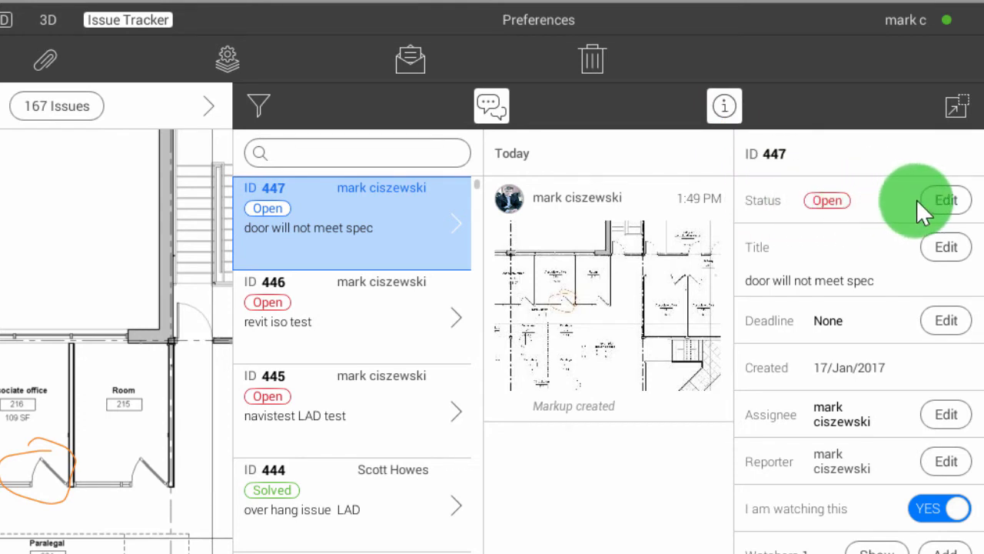
{"action": "mouse_move", "coordinate": [922, 250]}
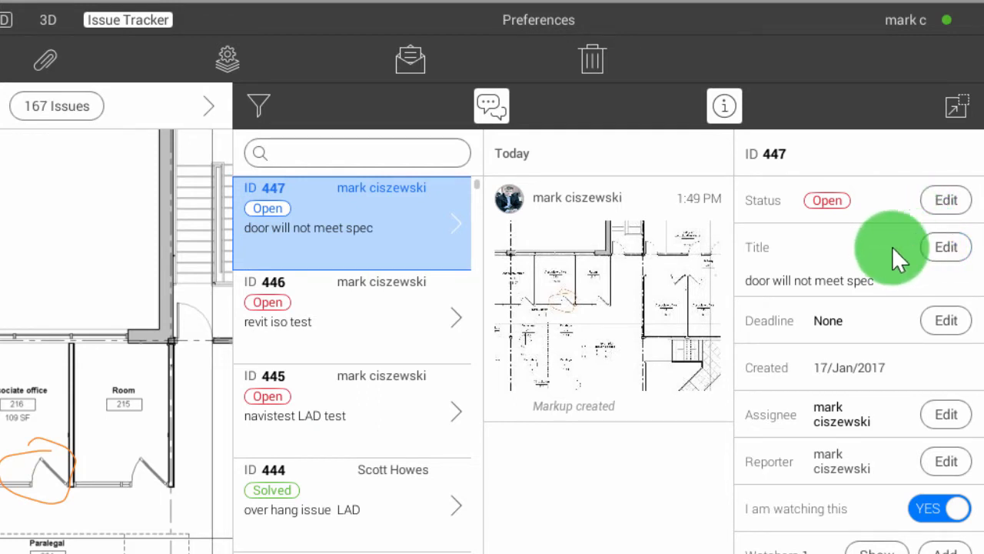
{"action": "mouse_move", "coordinate": [806, 315]}
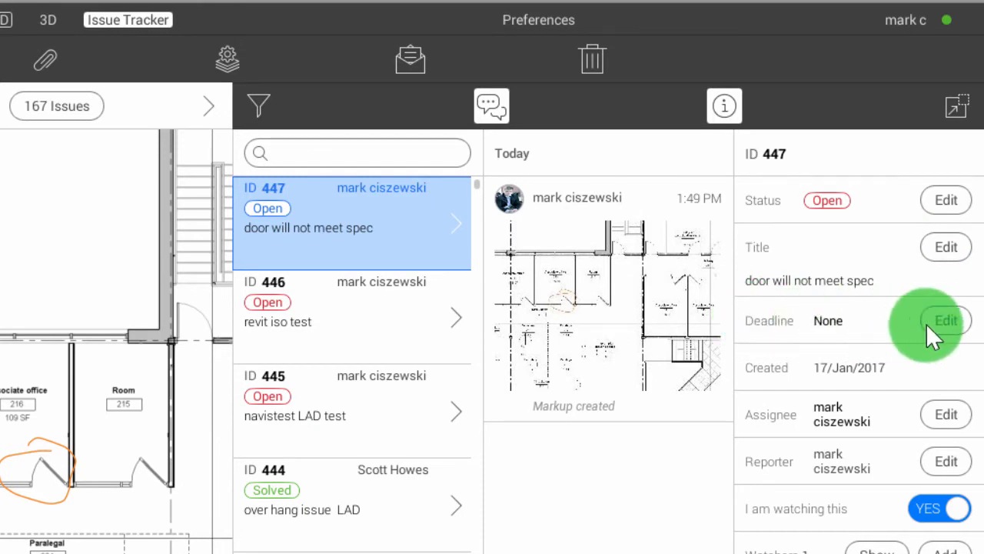
Set issue 447's deadline to 27 January 2017.
{"action": "left_click", "coordinate": [946, 321]}
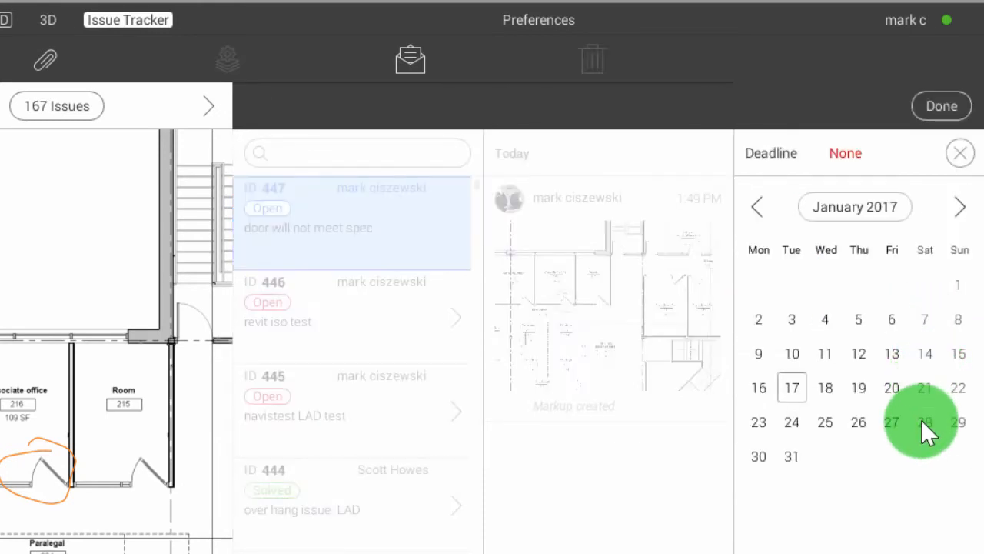
{"action": "mouse_move", "coordinate": [892, 421]}
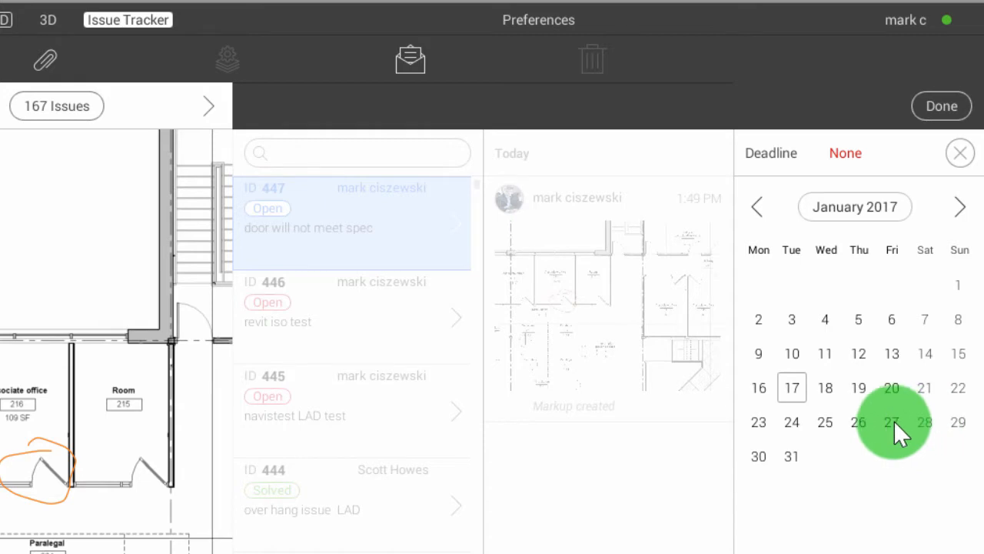
{"action": "left_click", "coordinate": [891, 422]}
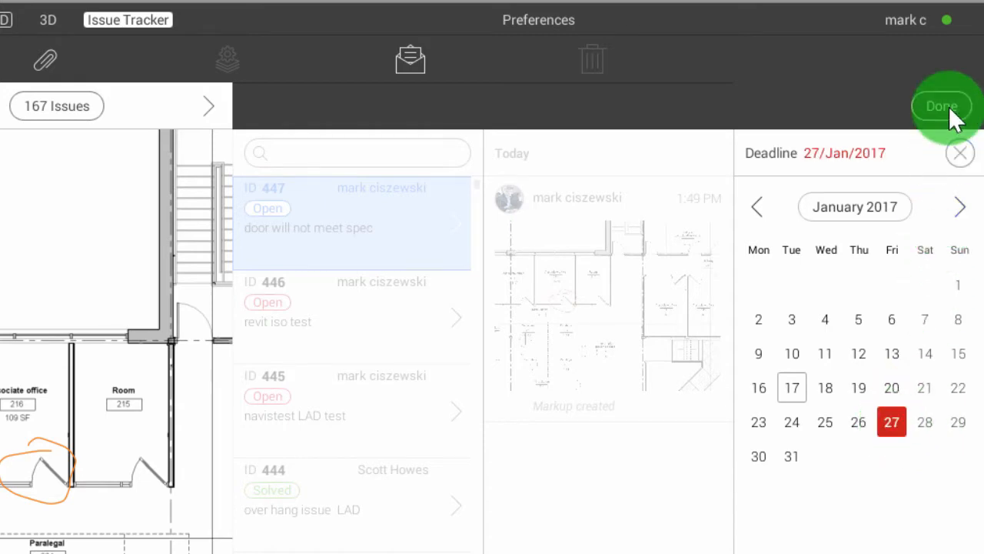
{"action": "left_click", "coordinate": [942, 107]}
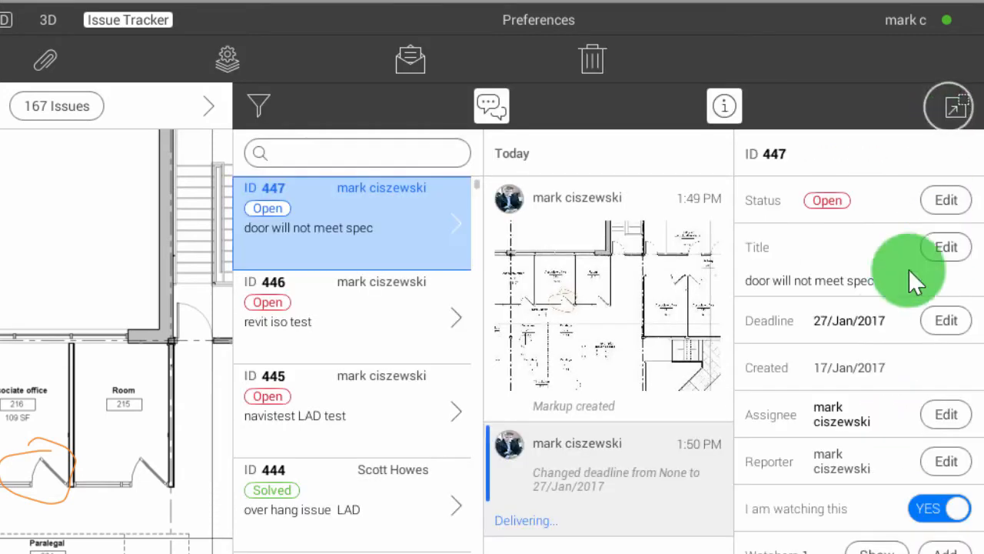
{"action": "mouse_move", "coordinate": [857, 377]}
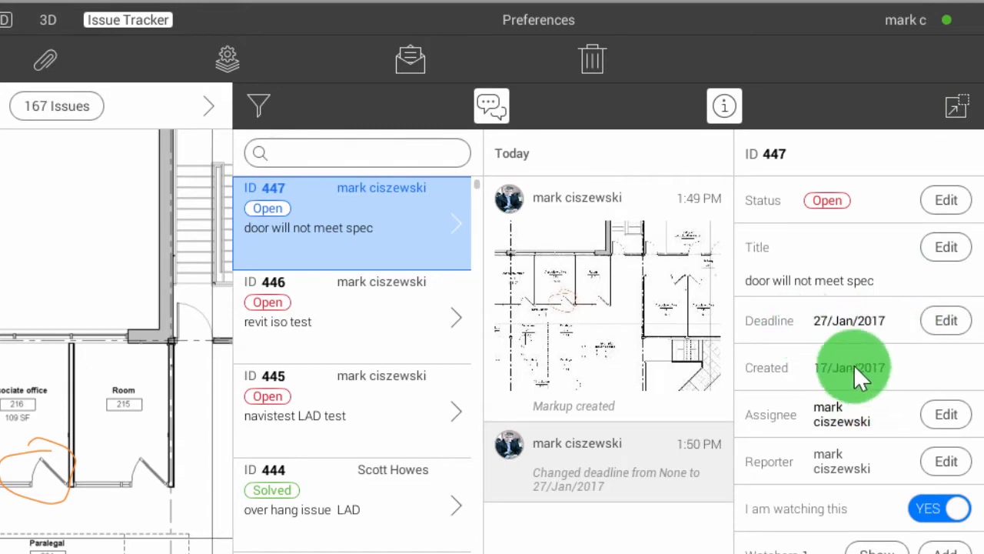
{"action": "mouse_move", "coordinate": [835, 377]}
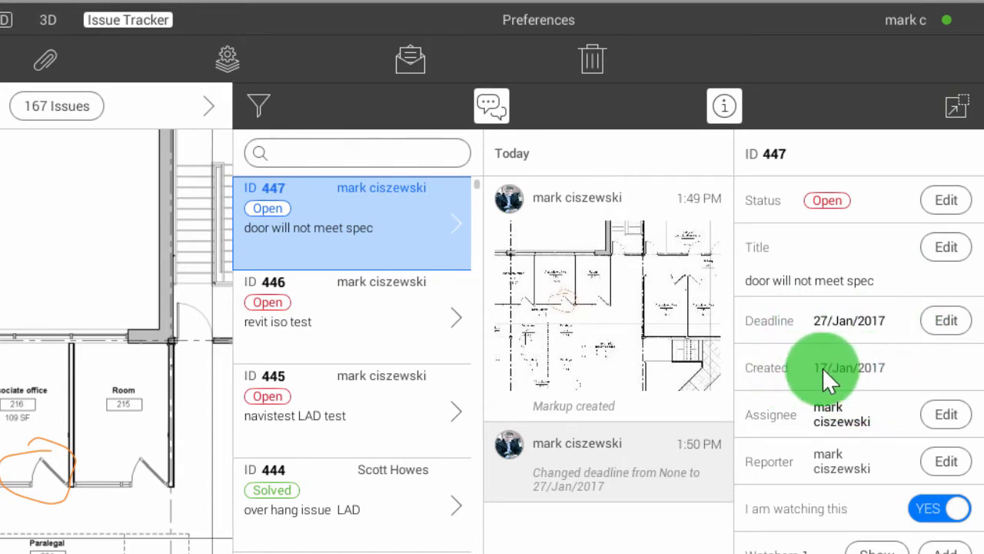
{"action": "mouse_move", "coordinate": [858, 376]}
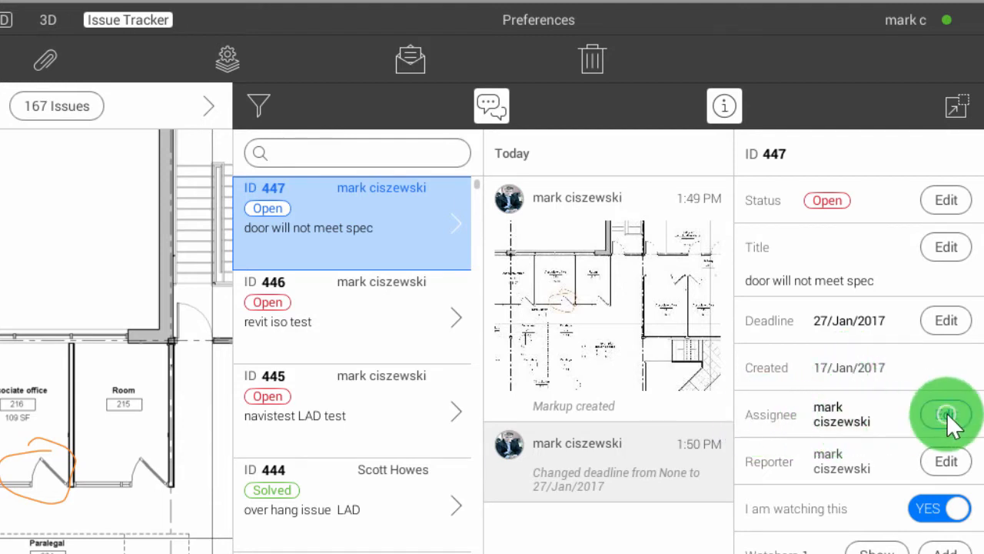
{"action": "left_click", "coordinate": [946, 415]}
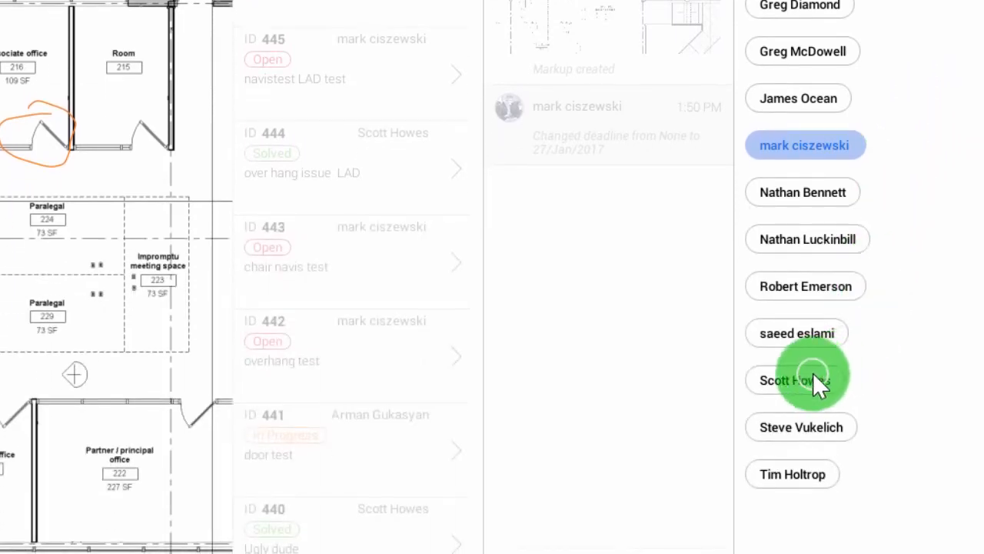
{"action": "left_click", "coordinate": [800, 380]}
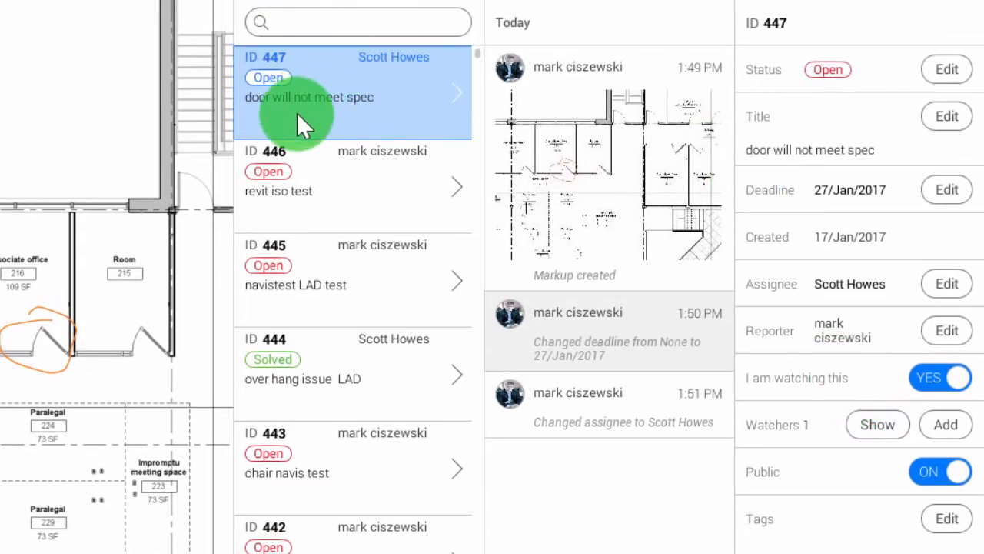
{"action": "mouse_move", "coordinate": [373, 127]}
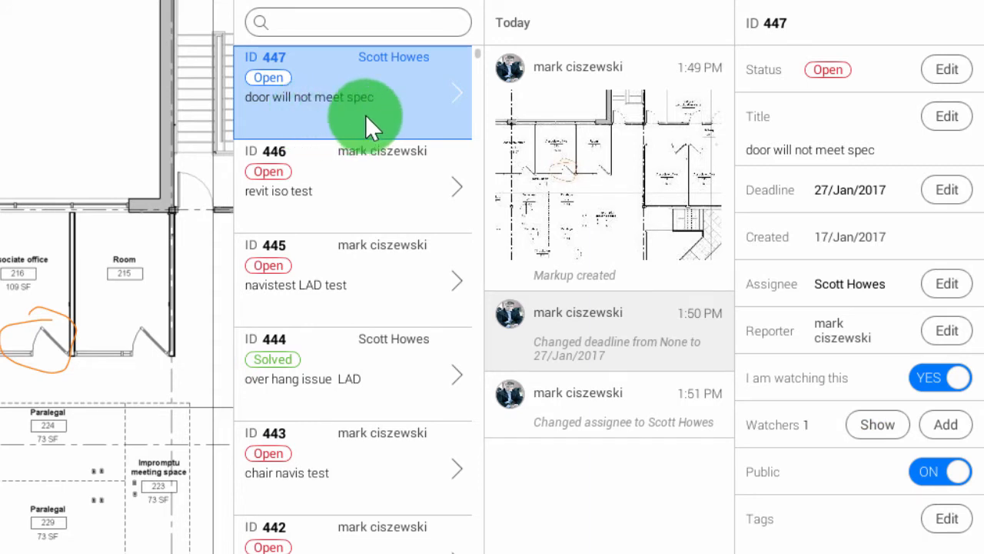
{"action": "mouse_move", "coordinate": [856, 392]}
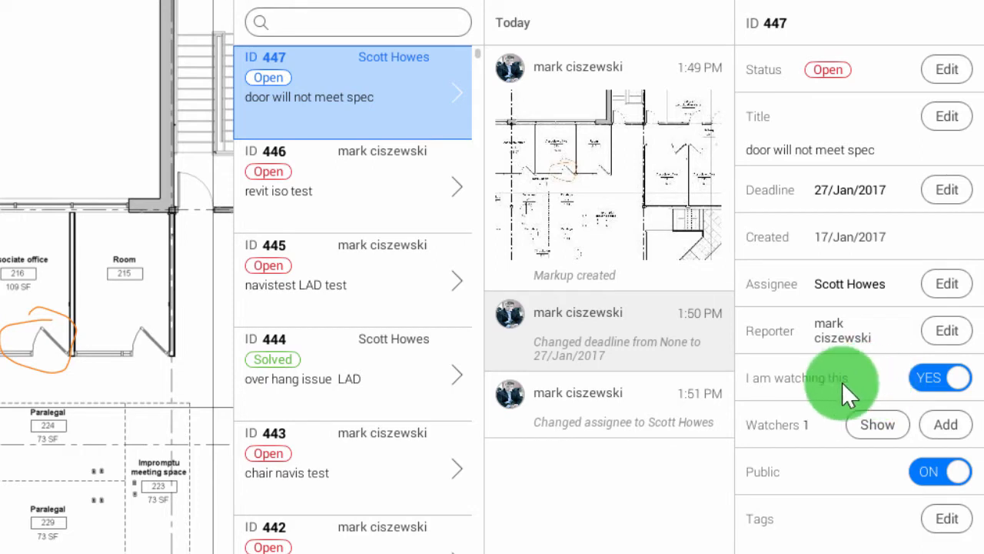
{"action": "mouse_move", "coordinate": [903, 354]}
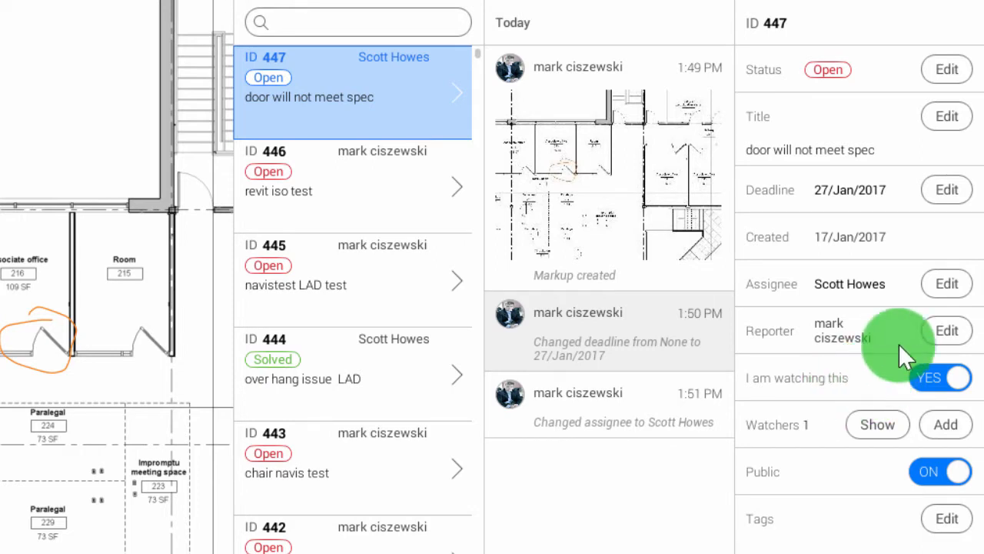
{"action": "mouse_move", "coordinate": [858, 415]}
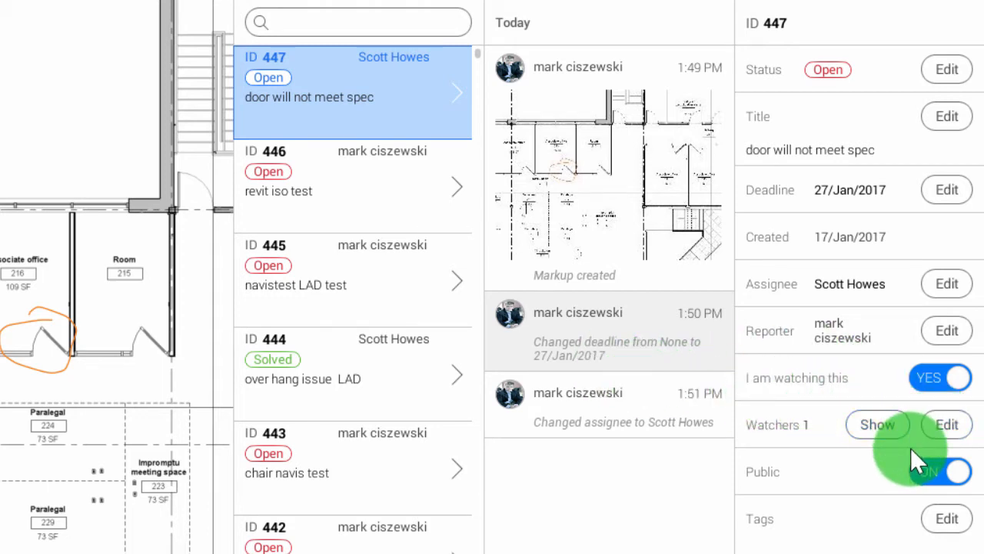
Add two colleagues as watchers so issue 447 has three.
{"action": "left_click", "coordinate": [877, 425]}
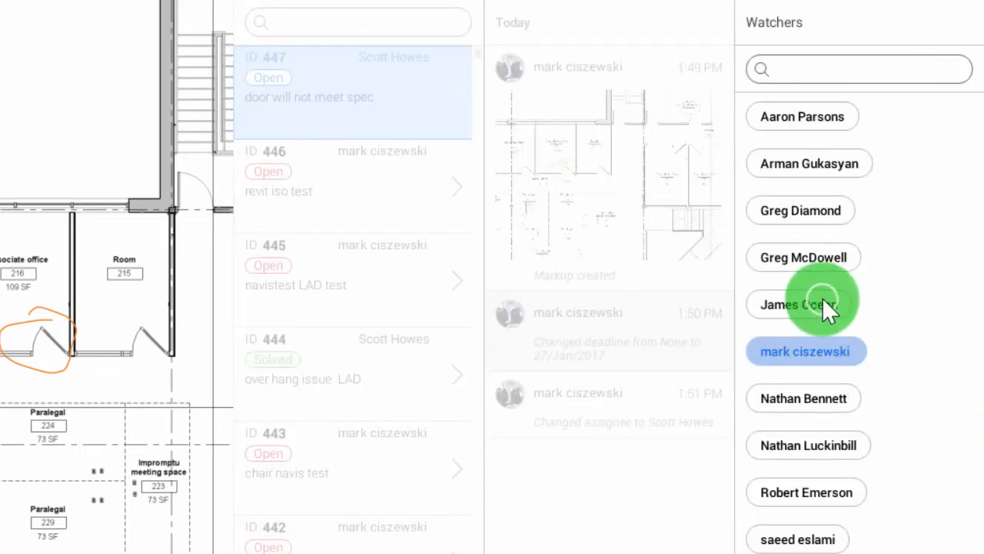
{"action": "left_click", "coordinate": [802, 304]}
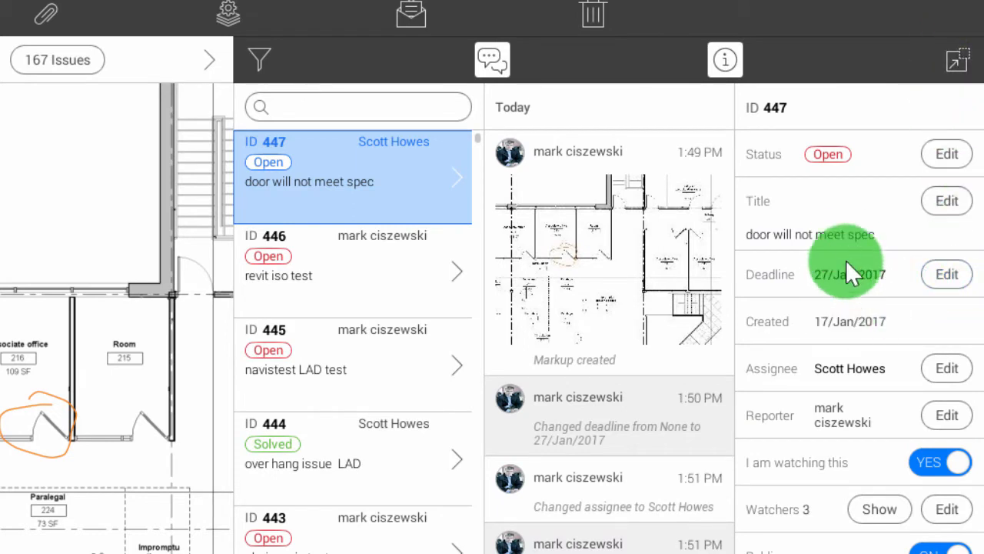
{"action": "mouse_move", "coordinate": [612, 376]}
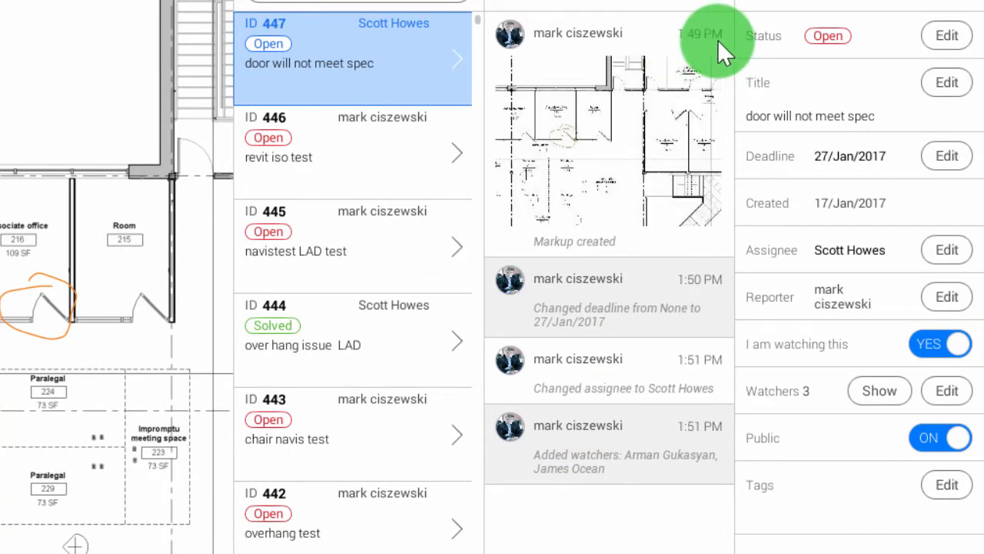
{"action": "mouse_move", "coordinate": [546, 323]}
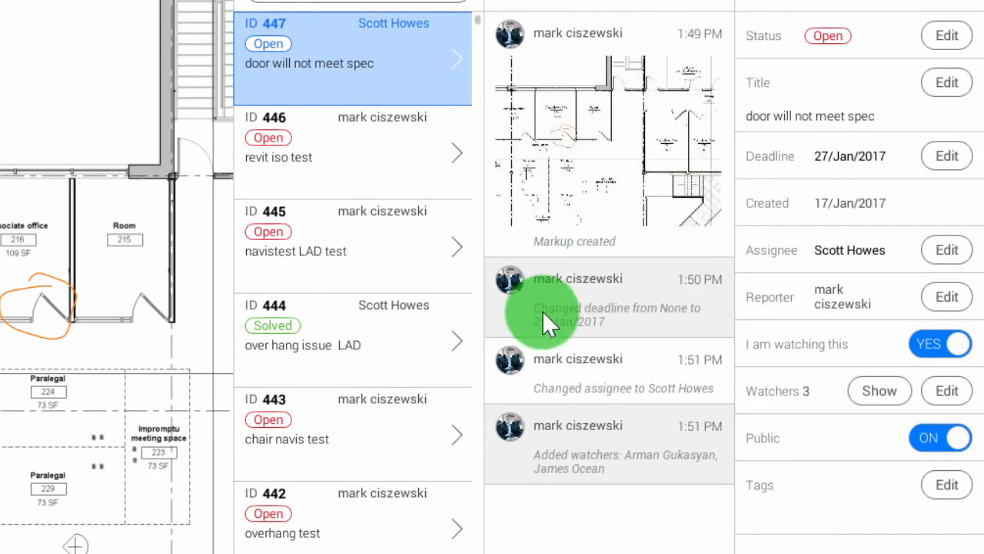
{"action": "mouse_move", "coordinate": [608, 338]}
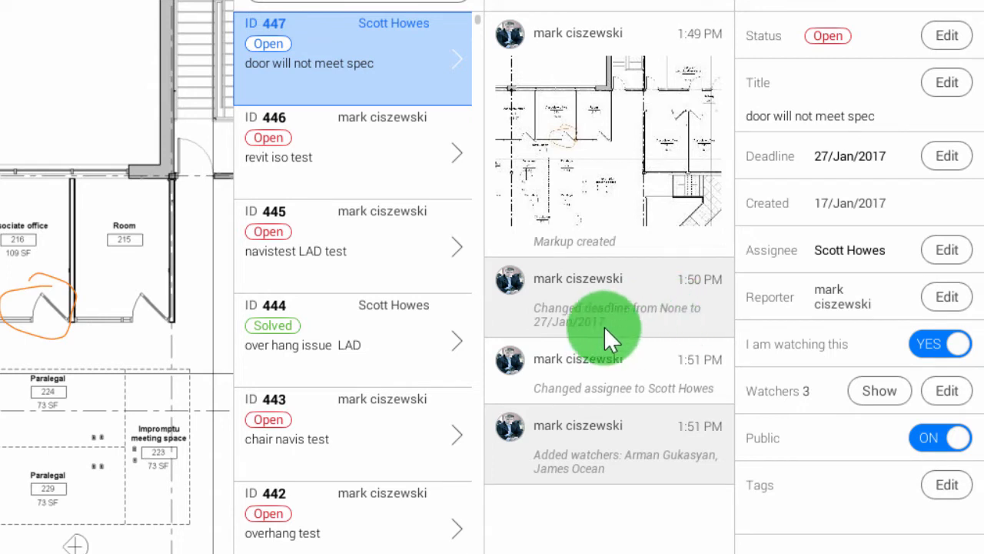
Post the comment 'hey guys this should be the correct spec' to issue 447.
{"action": "scroll", "scroll_direction": "down", "scroll_amount": 3}
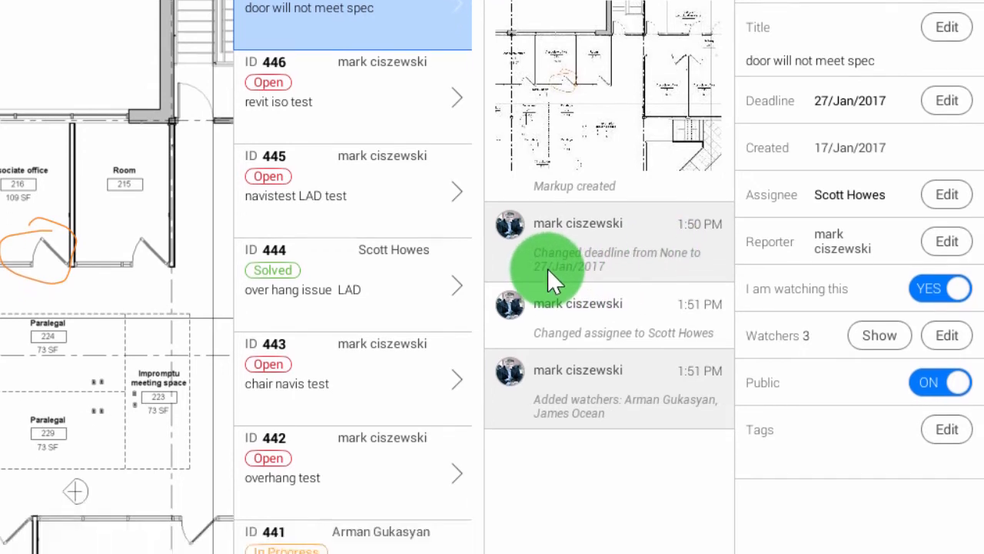
{"action": "scroll", "scroll_direction": "down", "scroll_amount": 3}
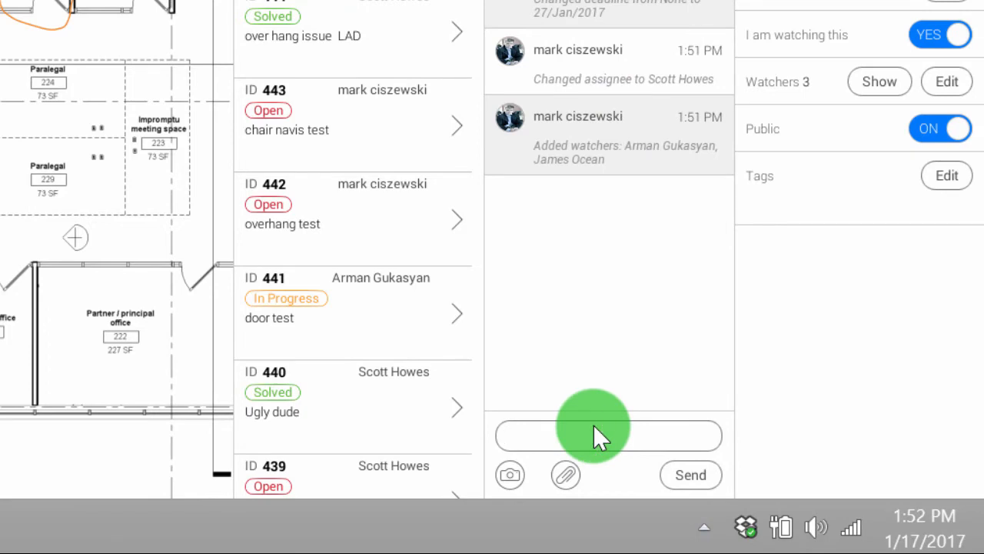
{"action": "type", "text": "hey guys this should be"}
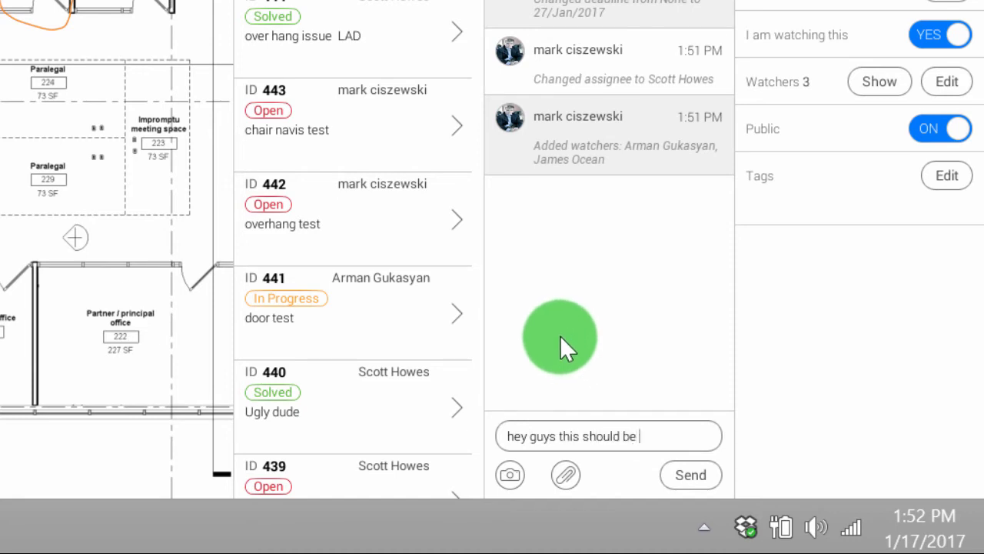
{"action": "type", "text": "the correcft"}
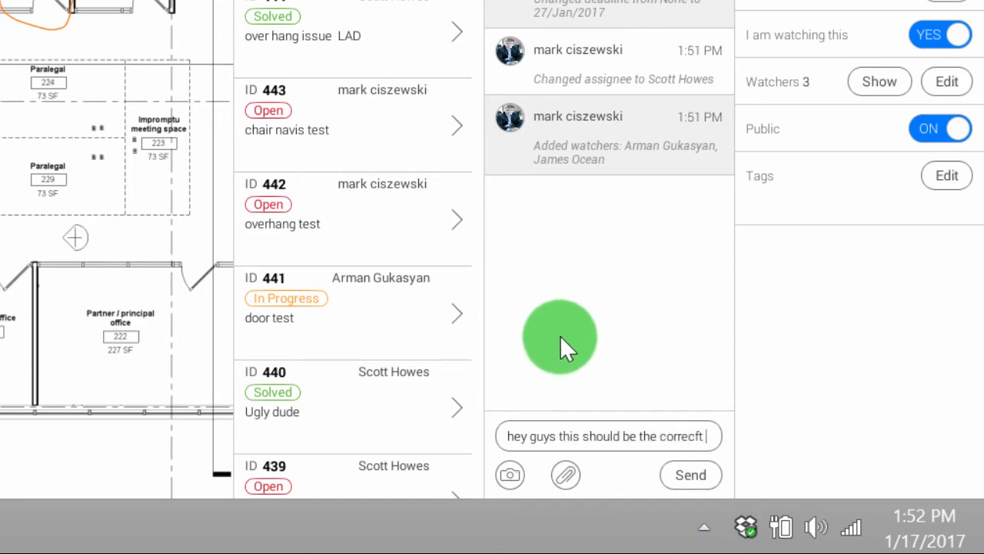
{"action": "type", "text": "sp"}
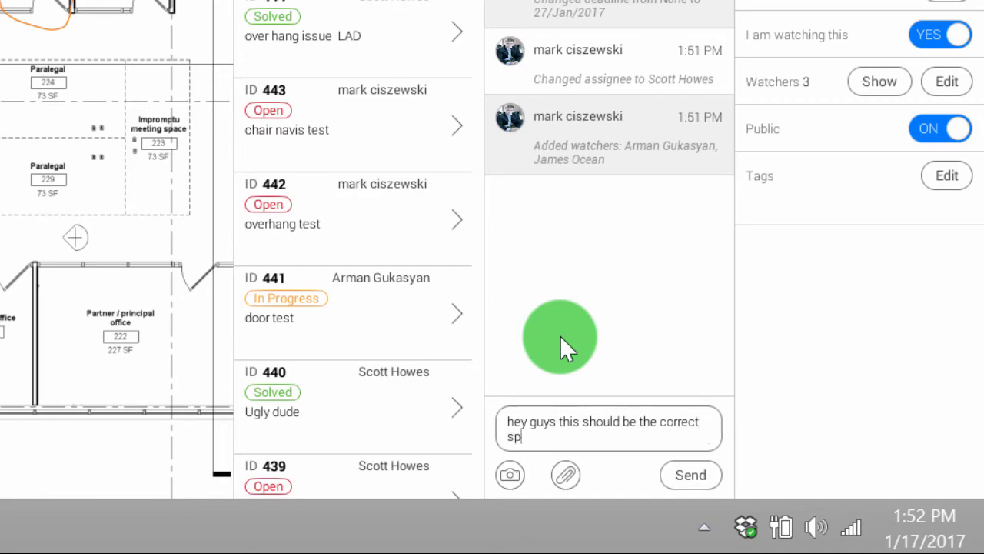
{"action": "left_click", "coordinate": [690, 474]}
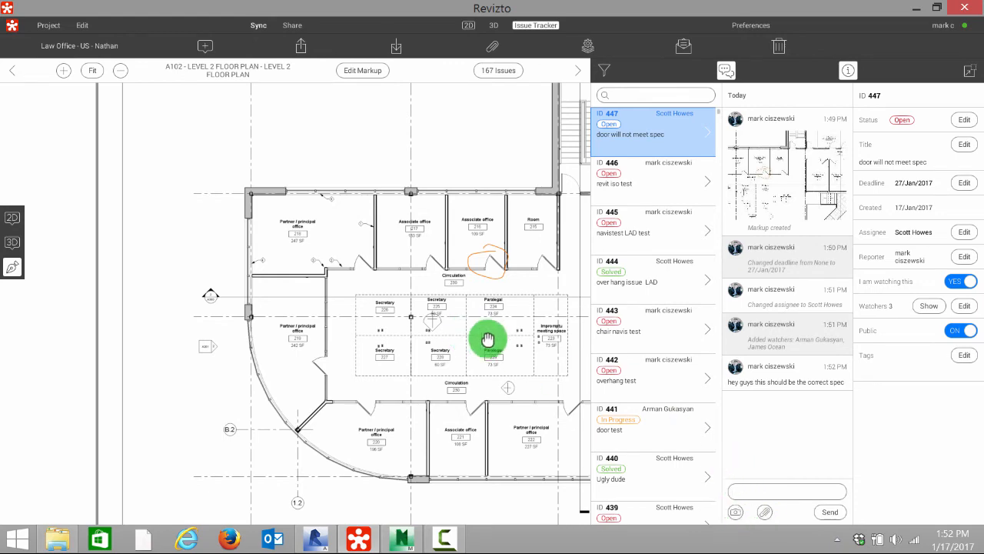
Add an orange cloud over the secretary area and a cyan ellipse around meeting space 223.
{"action": "left_click_drag", "start_coordinate": [489, 338], "coordinate": [392, 348]}
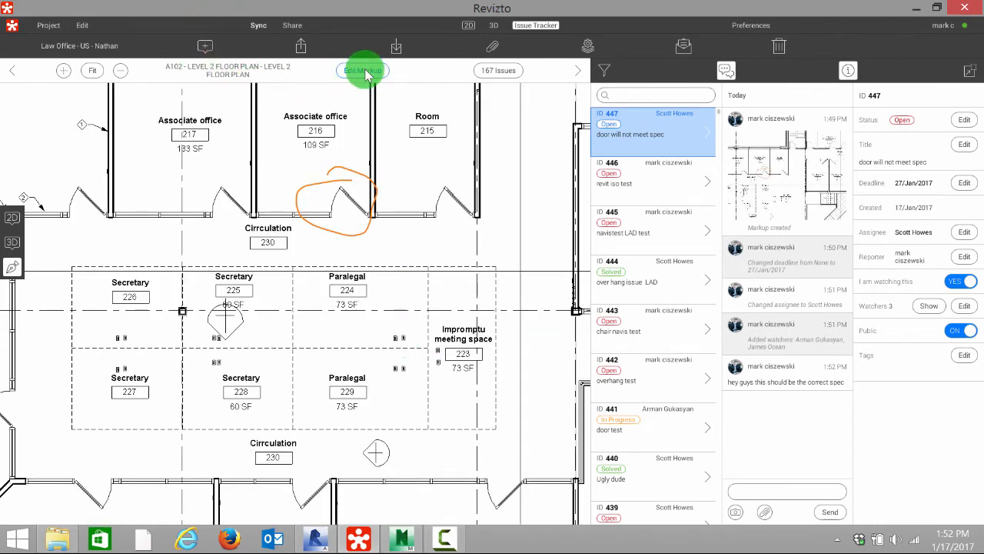
{"action": "left_click", "coordinate": [363, 70]}
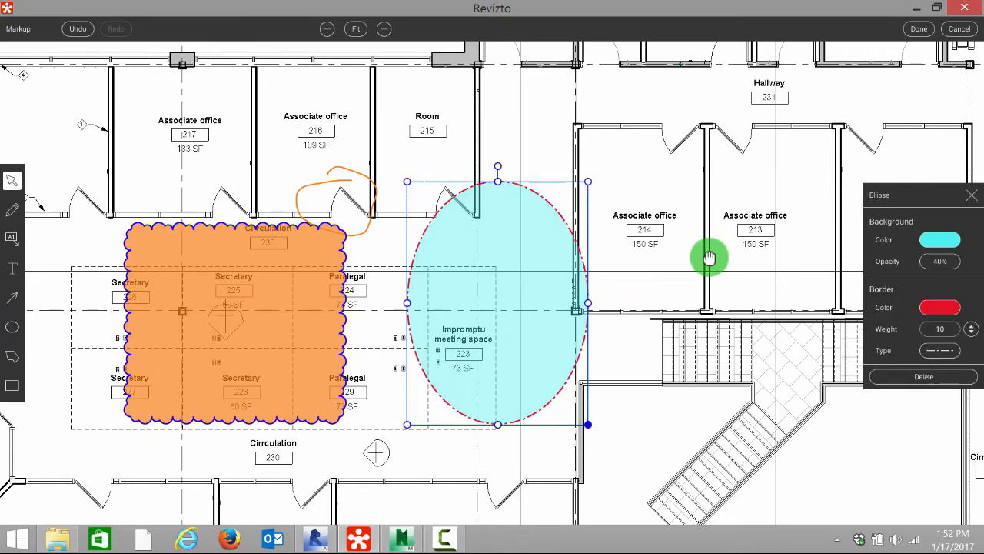
{"action": "left_click", "coordinate": [918, 29]}
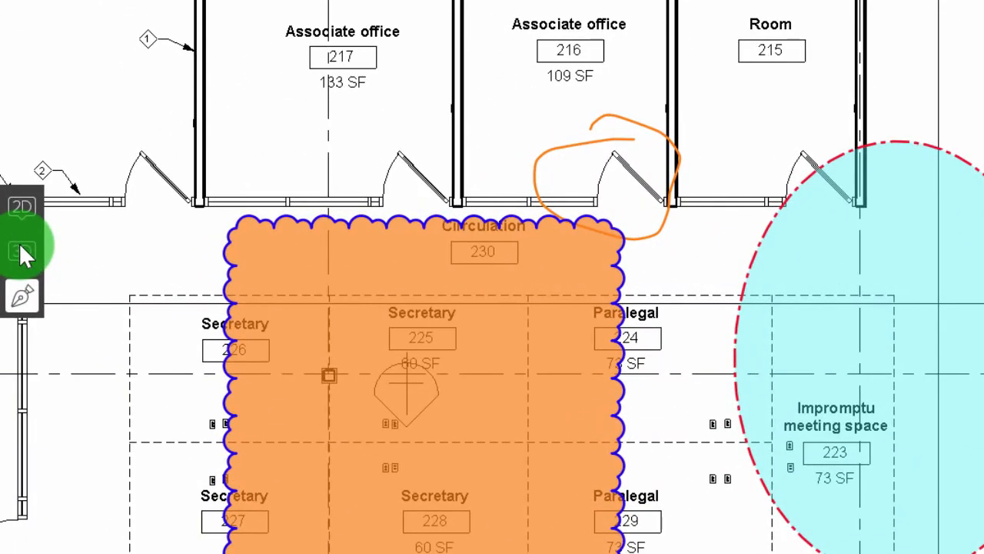
{"action": "mouse_move", "coordinate": [22, 252]}
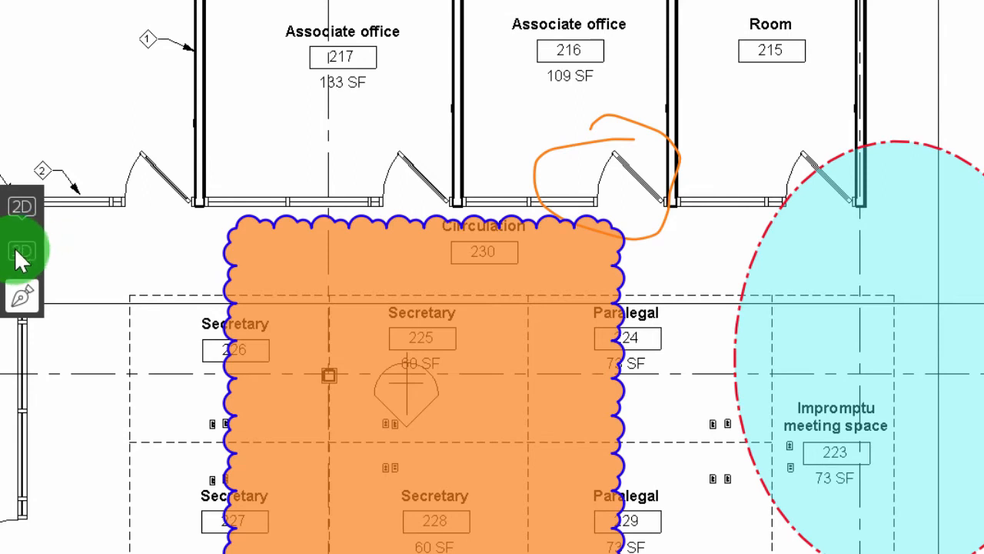
{"action": "mouse_move", "coordinate": [21, 254]}
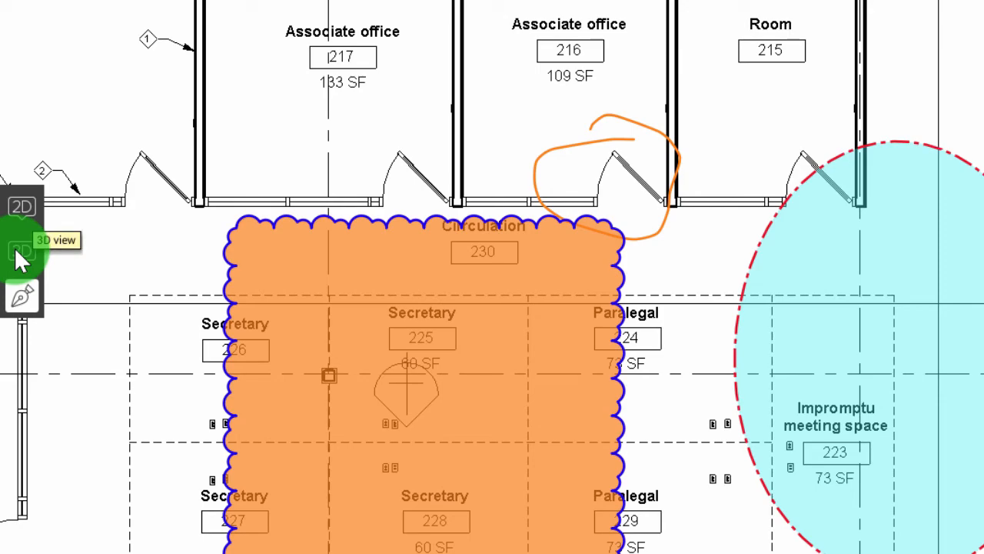
Switch to the 3D model without the issue list and inspect the glass door's properties.
{"action": "left_click", "coordinate": [22, 251]}
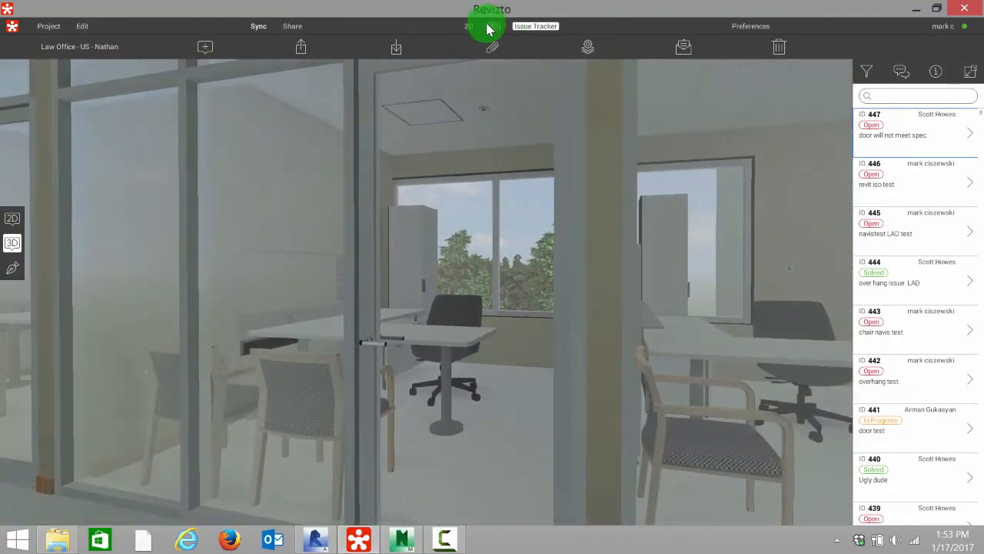
{"action": "left_click", "coordinate": [494, 27]}
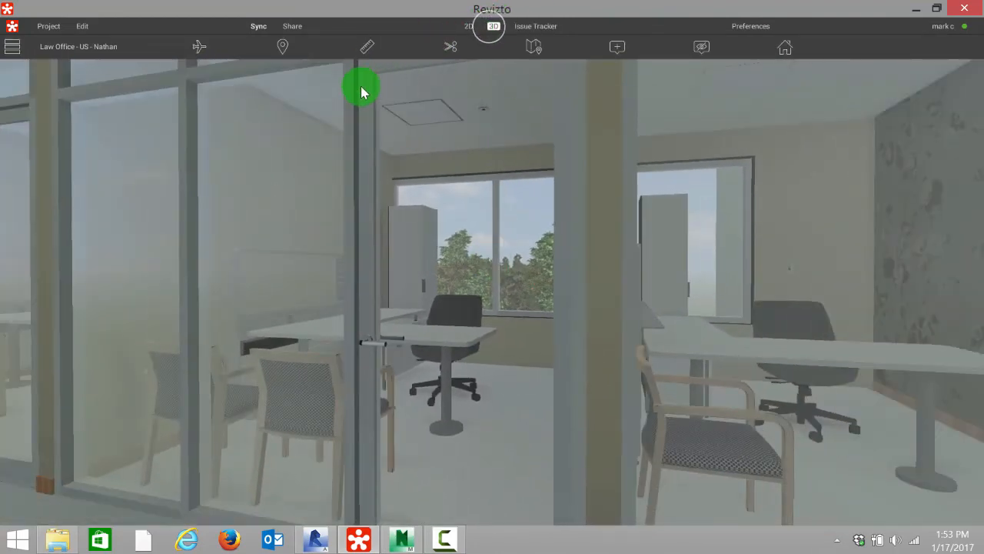
{"action": "left_click", "coordinate": [361, 89]}
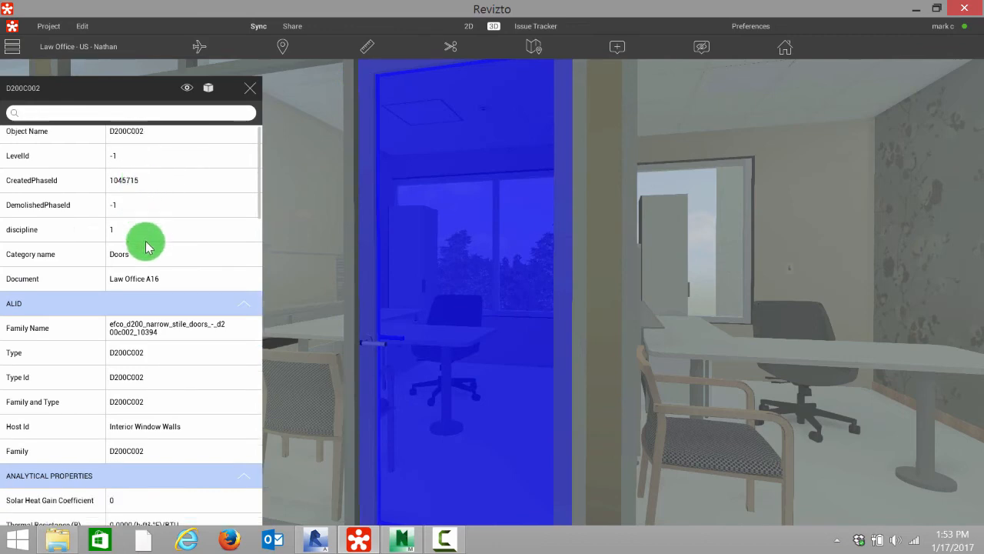
{"action": "scroll", "scroll_direction": "down", "scroll_amount": 3}
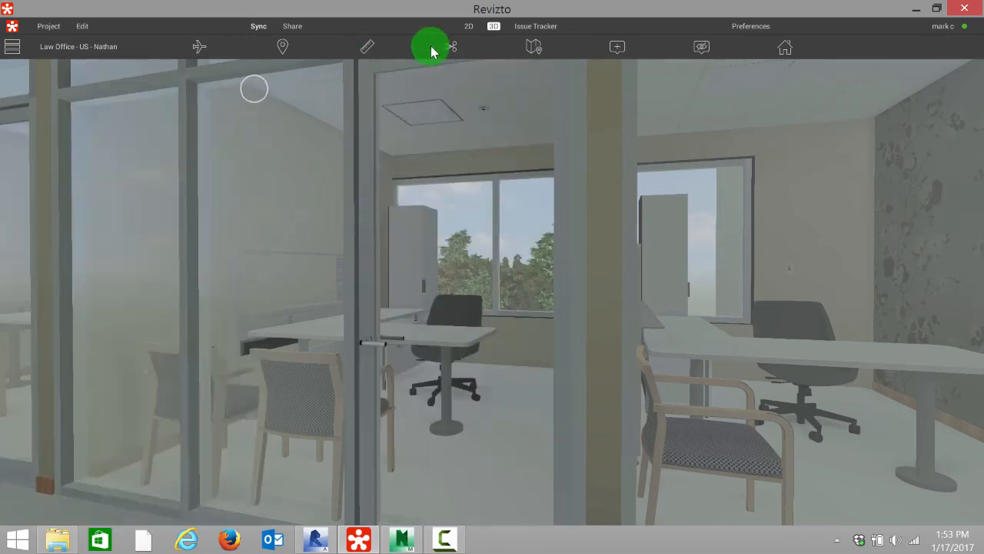
{"action": "left_click", "coordinate": [468, 25]}
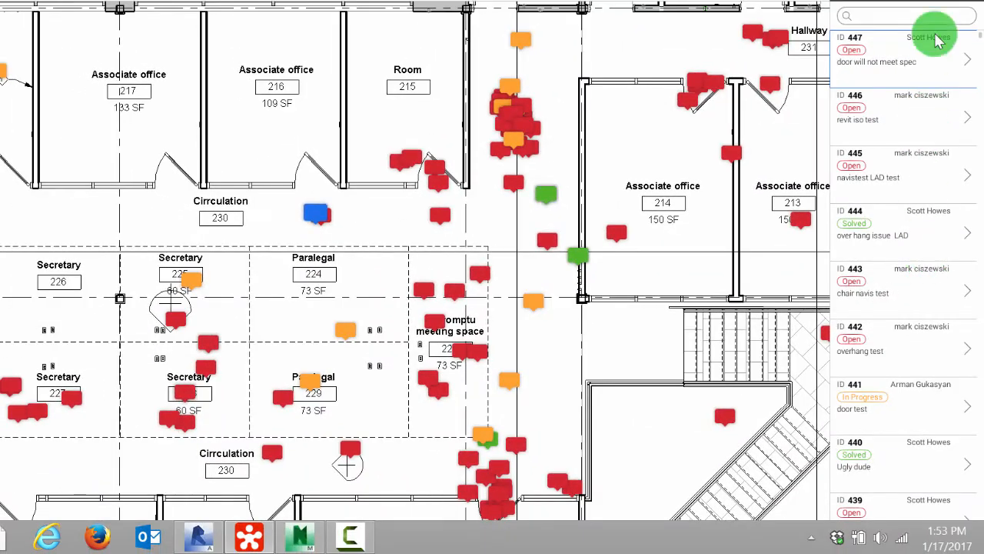
Filter the issue list by 'door' and zoom out on the floor plan.
{"action": "type", "text": "d"}
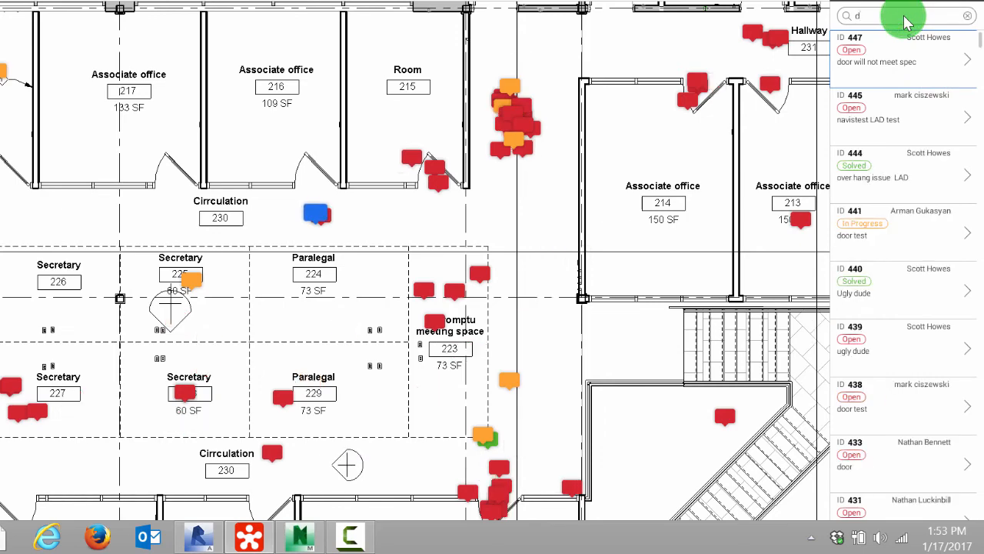
{"action": "type", "text": "oor"}
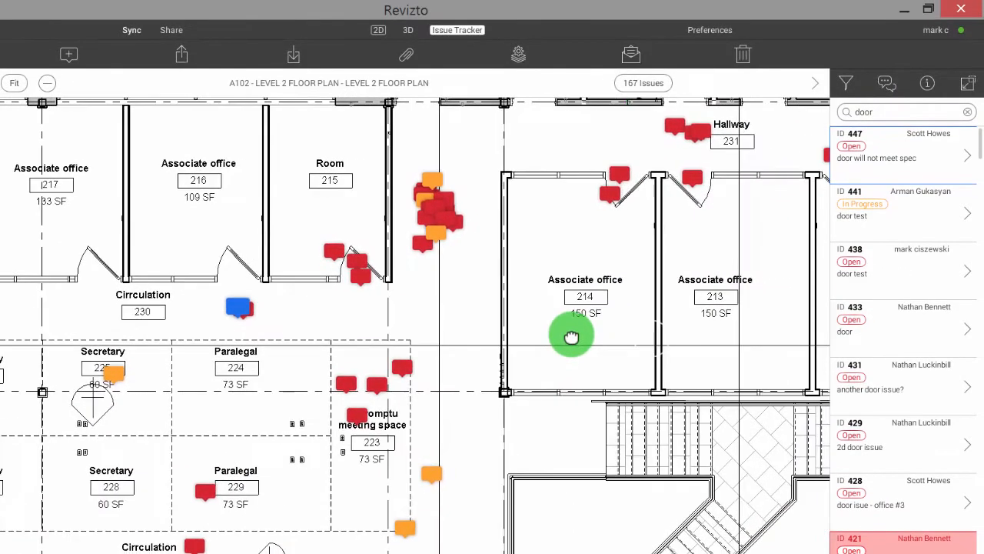
{"action": "scroll", "scroll_direction": "down", "scroll_amount": 3}
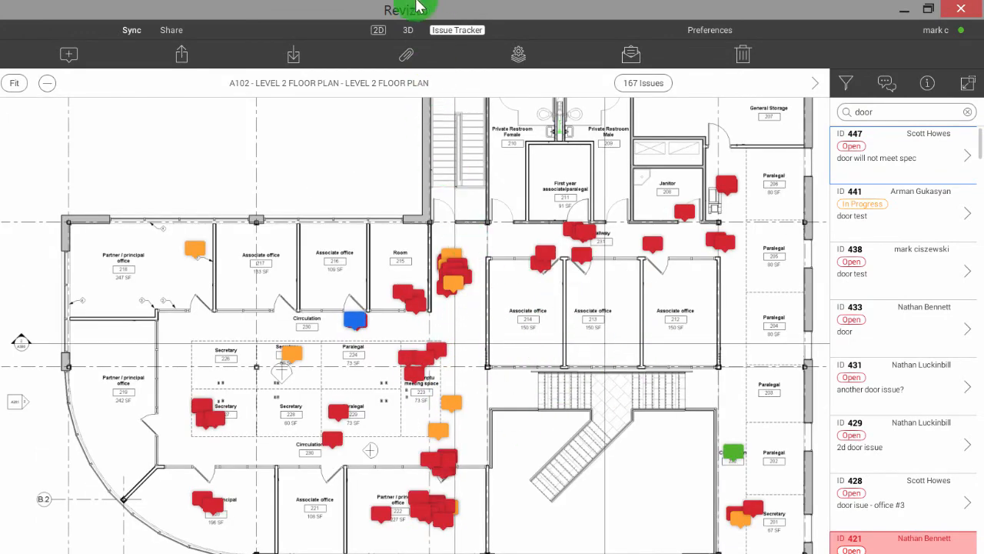
{"action": "left_click", "coordinate": [408, 29]}
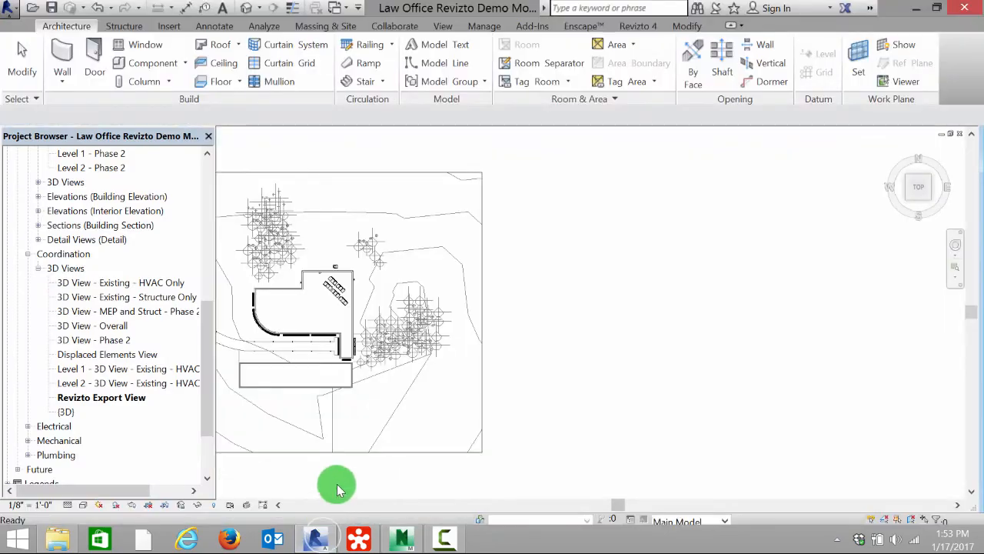
{"action": "mouse_move", "coordinate": [665, 199]}
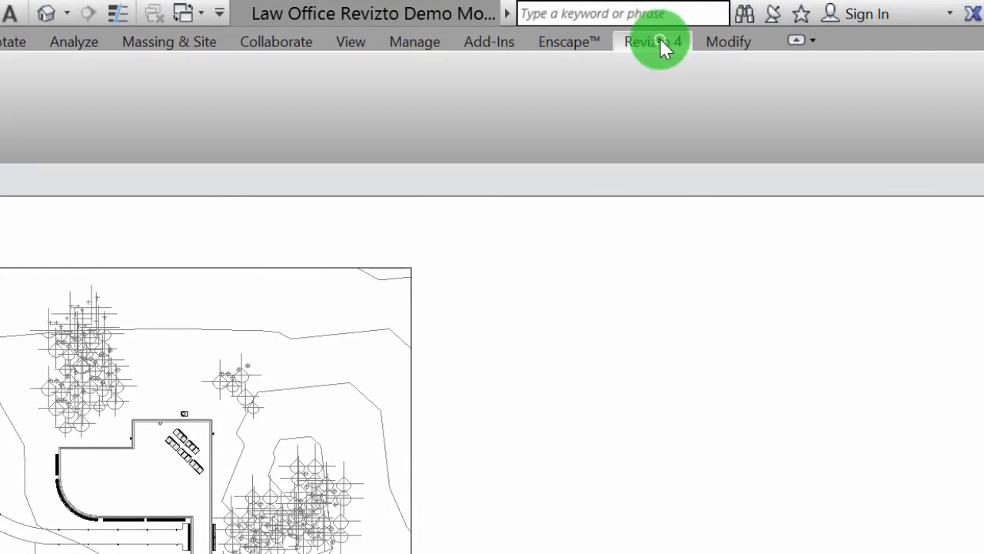
Open the Revizto 4 ribbon tab in Revit to locate the flagged door.
{"action": "left_click", "coordinate": [653, 42]}
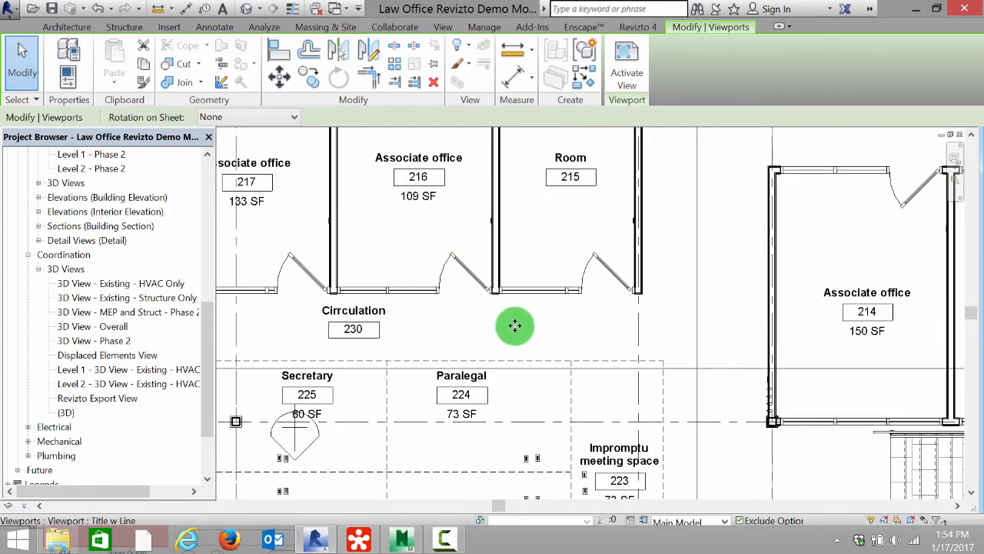
{"action": "mouse_move", "coordinate": [442, 406]}
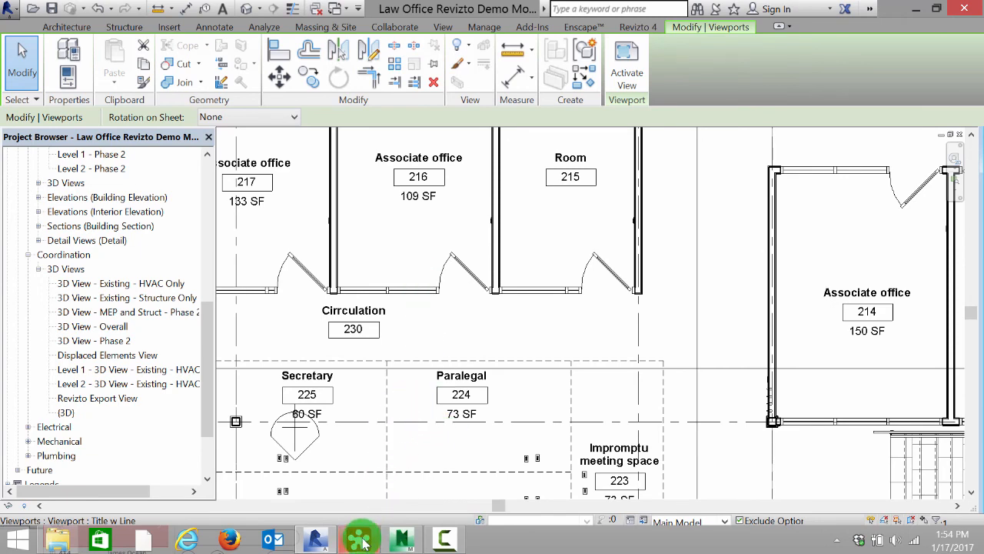
Return to Revizto and change issue 447's status from Open to Solved.
{"action": "left_click", "coordinate": [359, 538]}
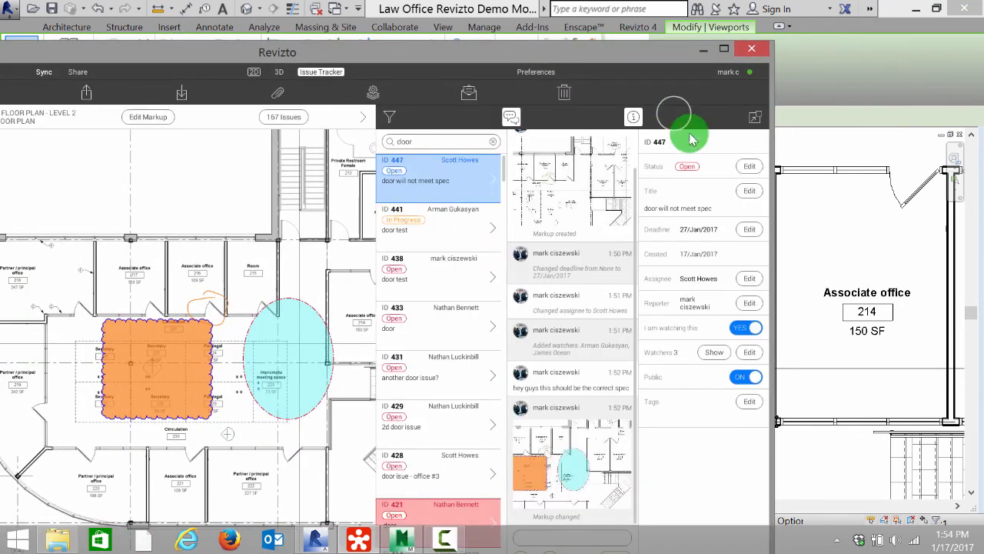
{"action": "left_click", "coordinate": [748, 166]}
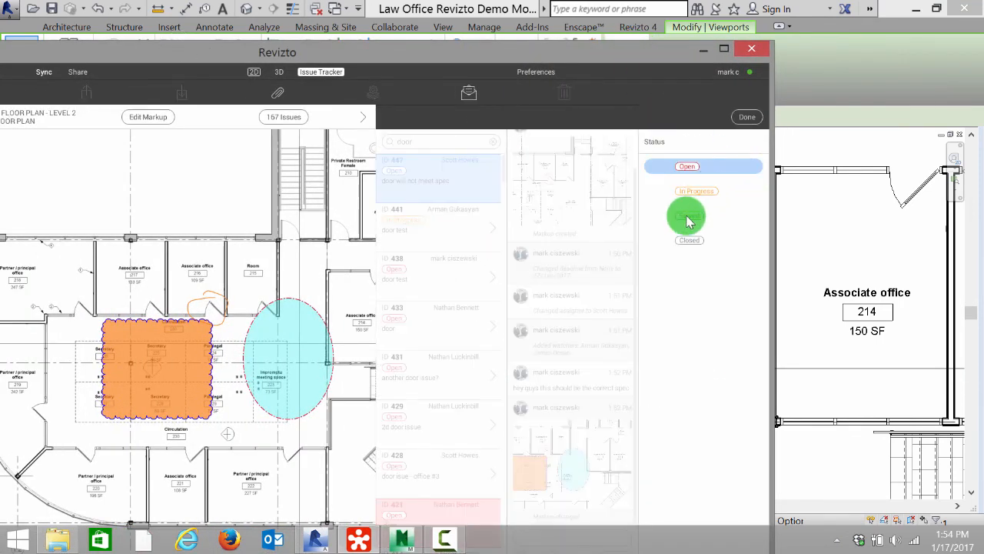
{"action": "left_click", "coordinate": [688, 166]}
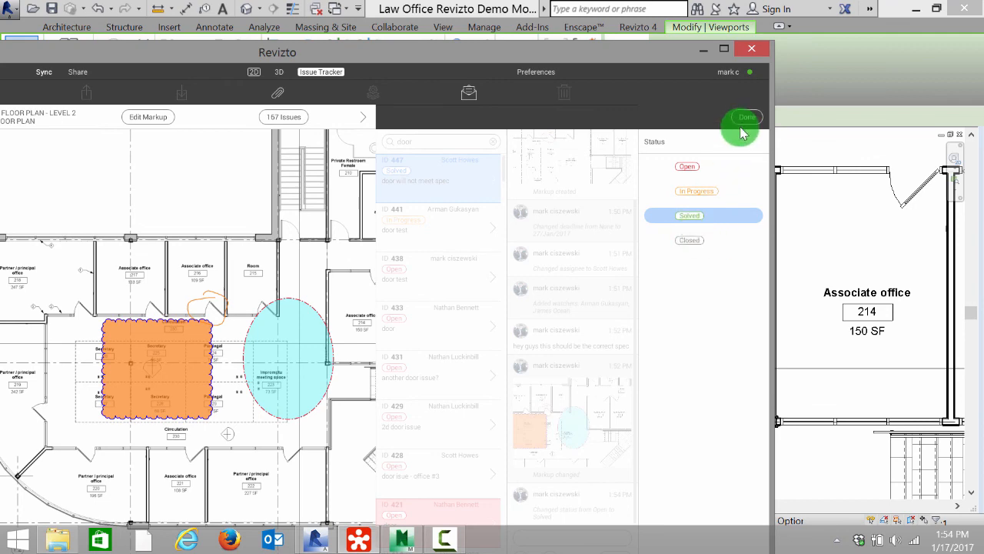
{"action": "left_click", "coordinate": [746, 117]}
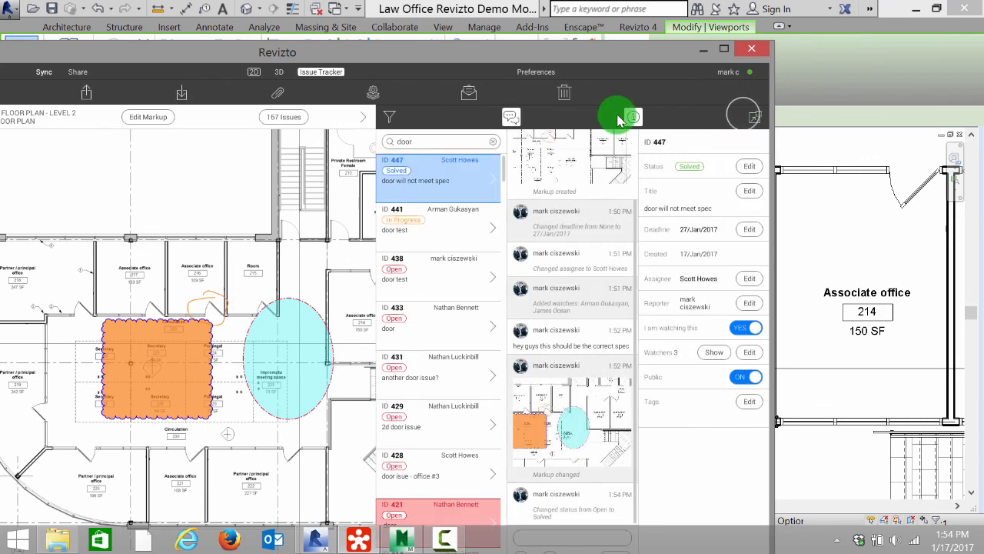